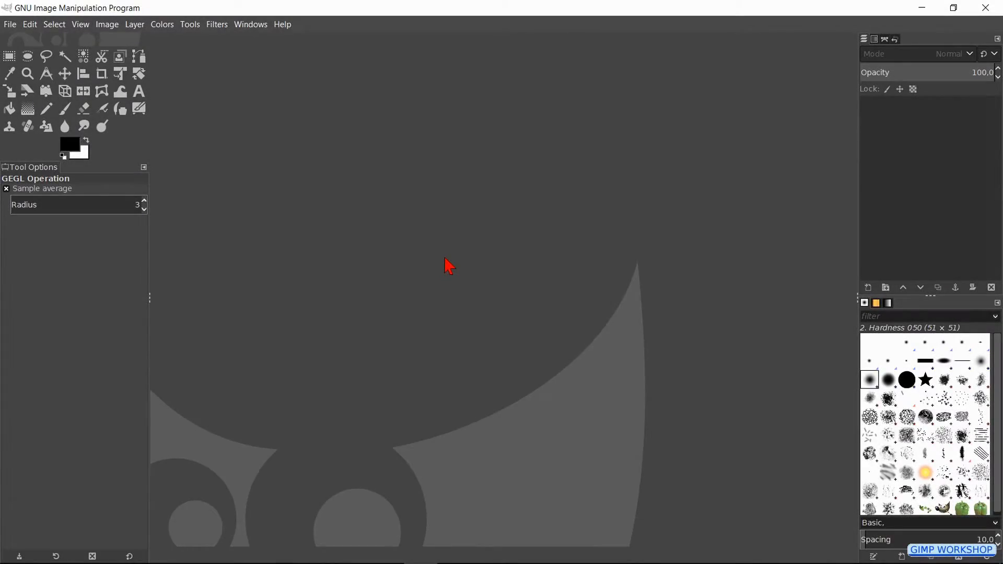
Step: Start File > Open and browse into the recursive transform effect tutorial folder for 01 camera.jpg
right_click(449, 265)
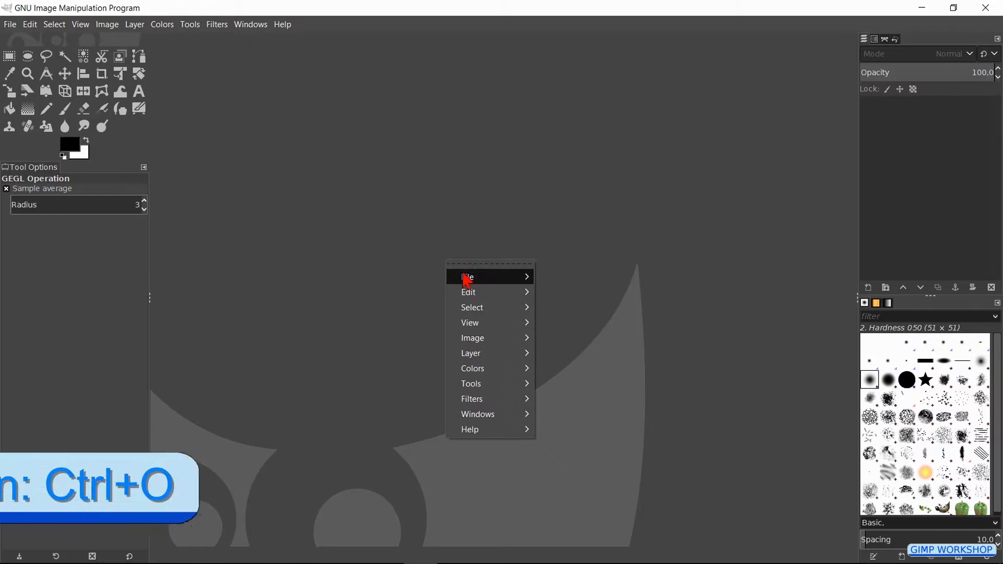
left_click(468, 275)
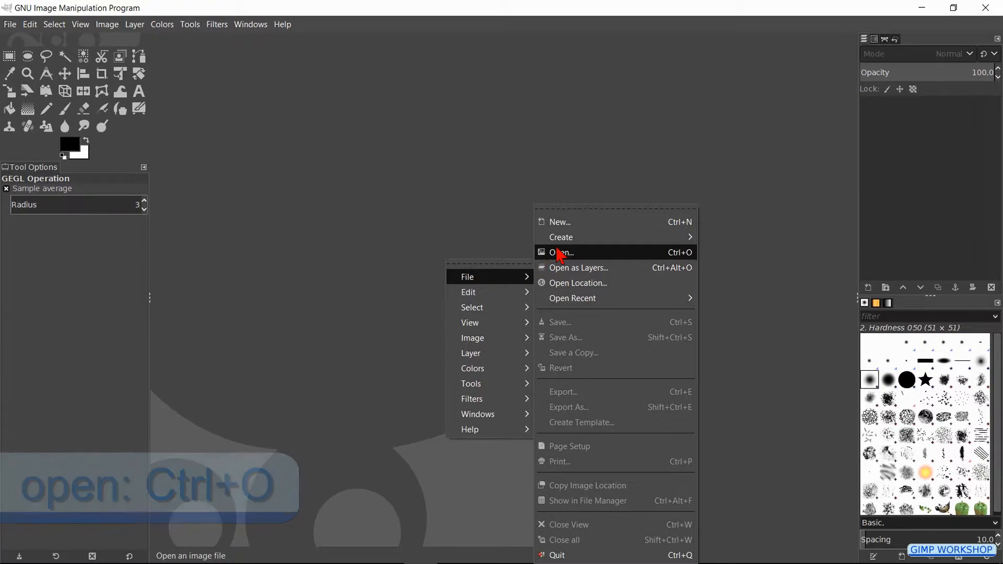
left_click(563, 252)
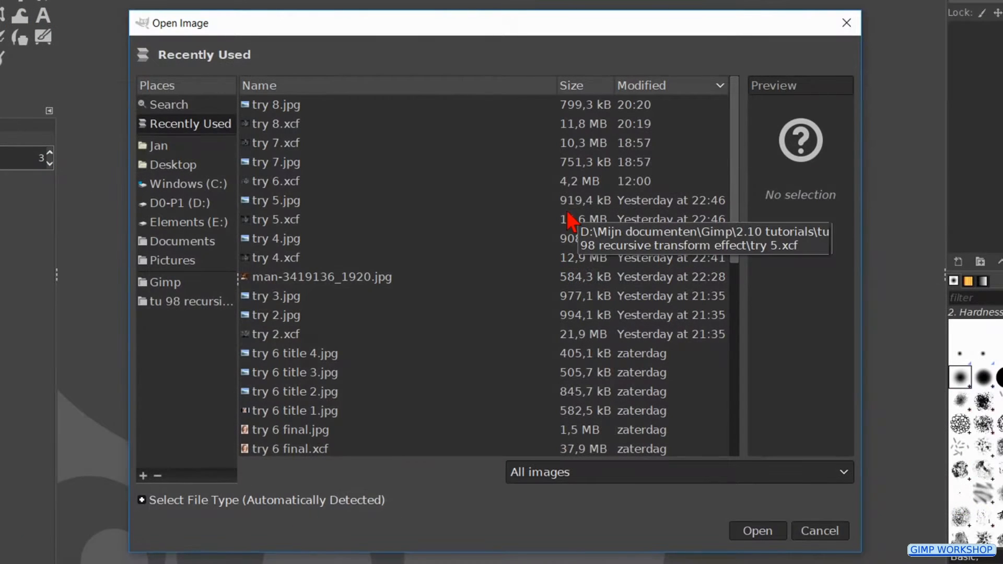
left_click(186, 301)
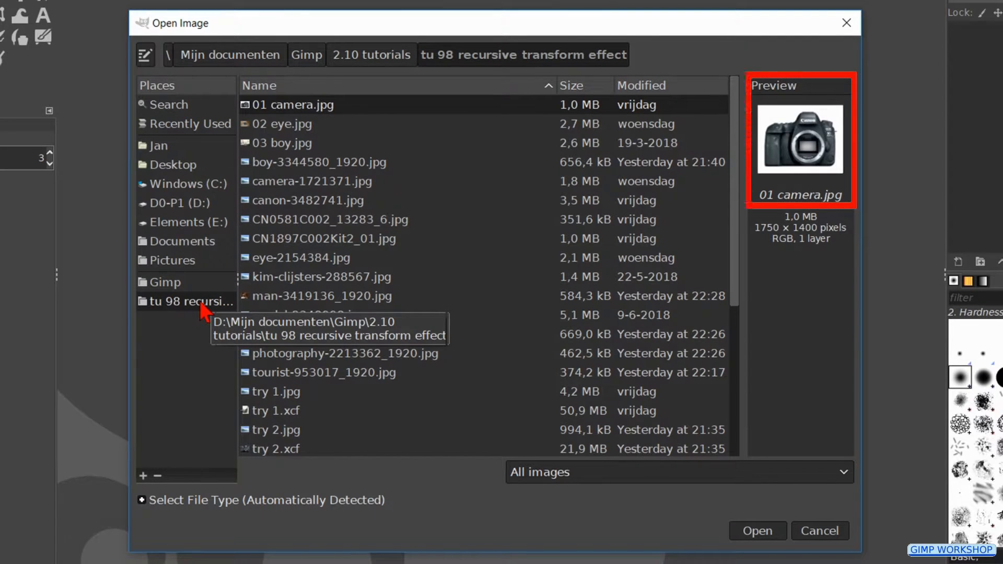
mouse_move(368, 114)
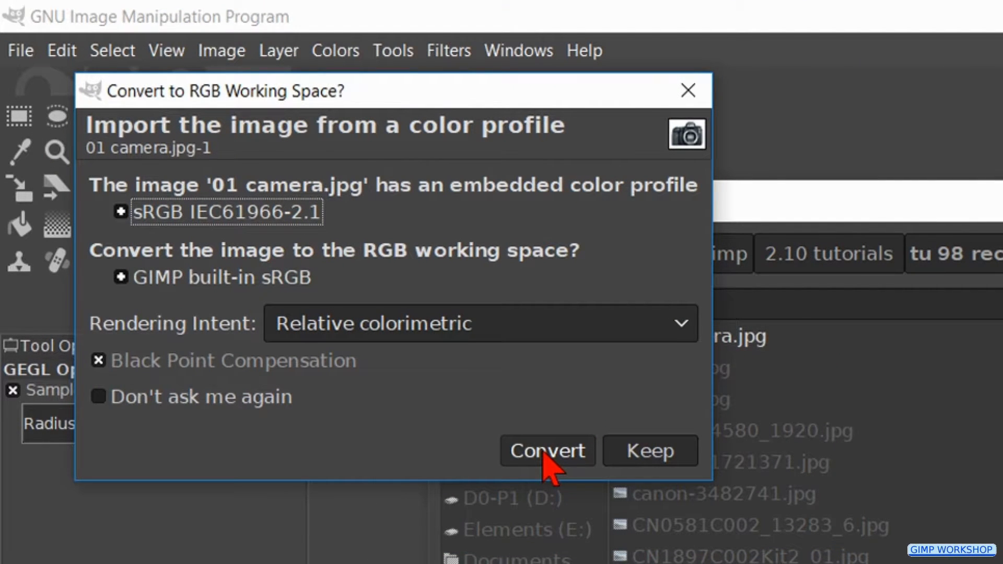
Step: Convert to built-in sRGB, fuzzy-select the white background grown by 1 px, delete it and clear the selection
left_click(547, 451)
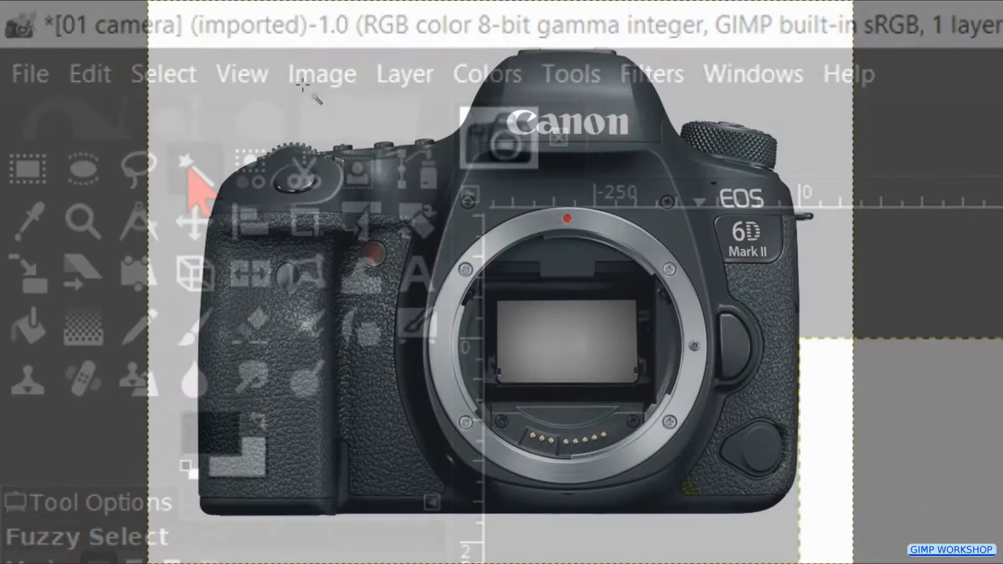
left_click(102, 45)
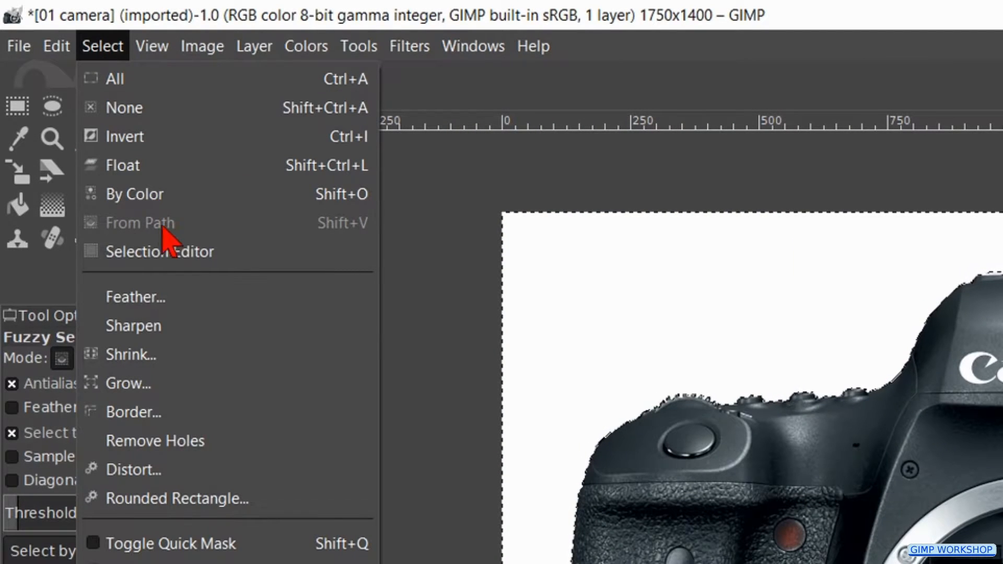
left_click(127, 384)
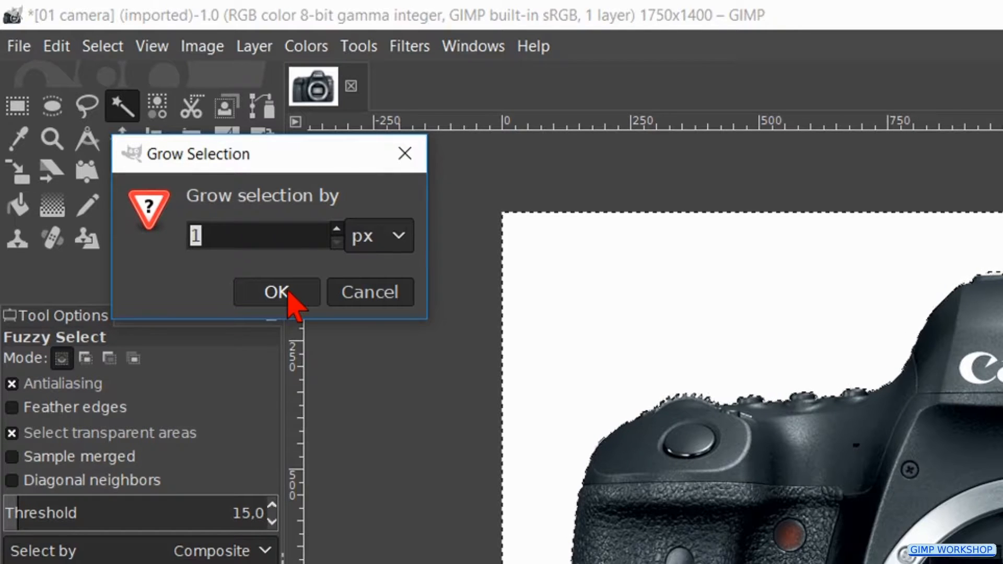
left_click(276, 291)
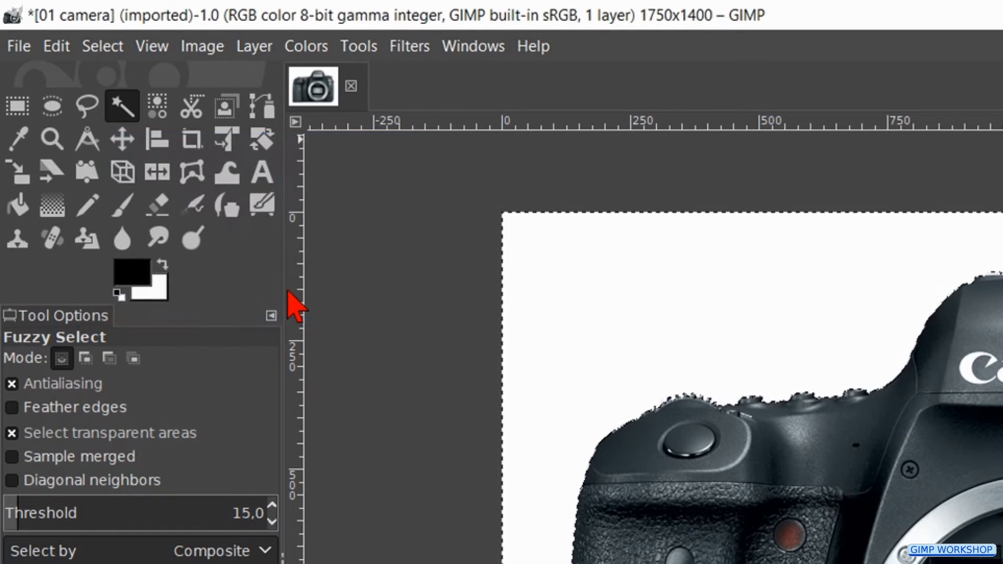
left_click(56, 46)
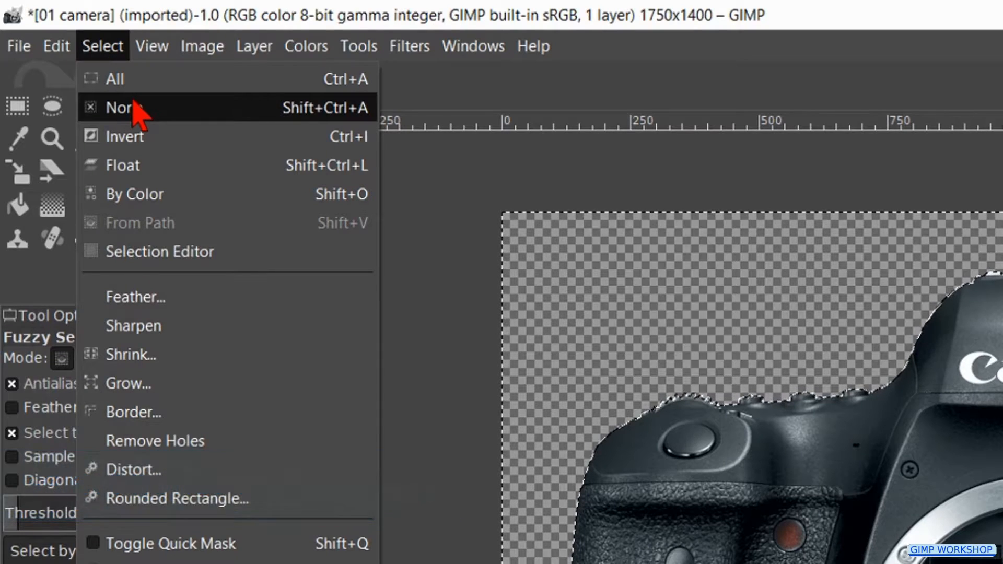
left_click(119, 106)
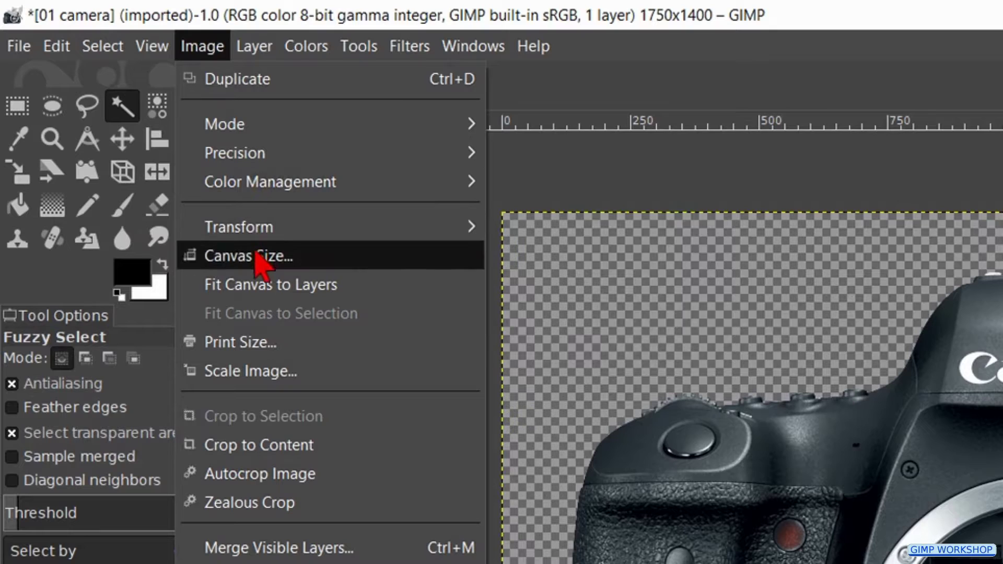
Step: Resize the canvas to 2310 × 1540 px with the camera centred
left_click(249, 257)
type("1540")
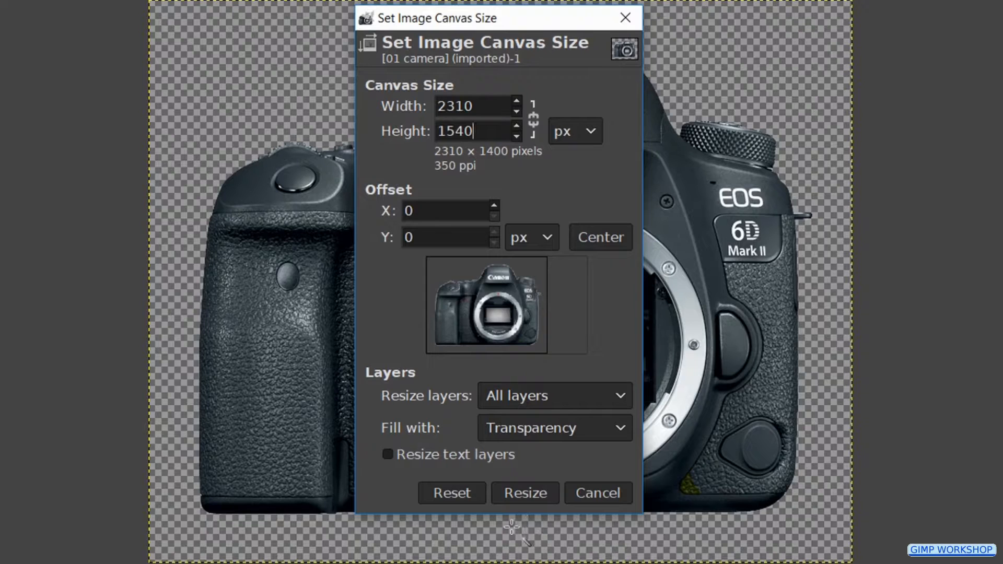
mouse_move(584, 323)
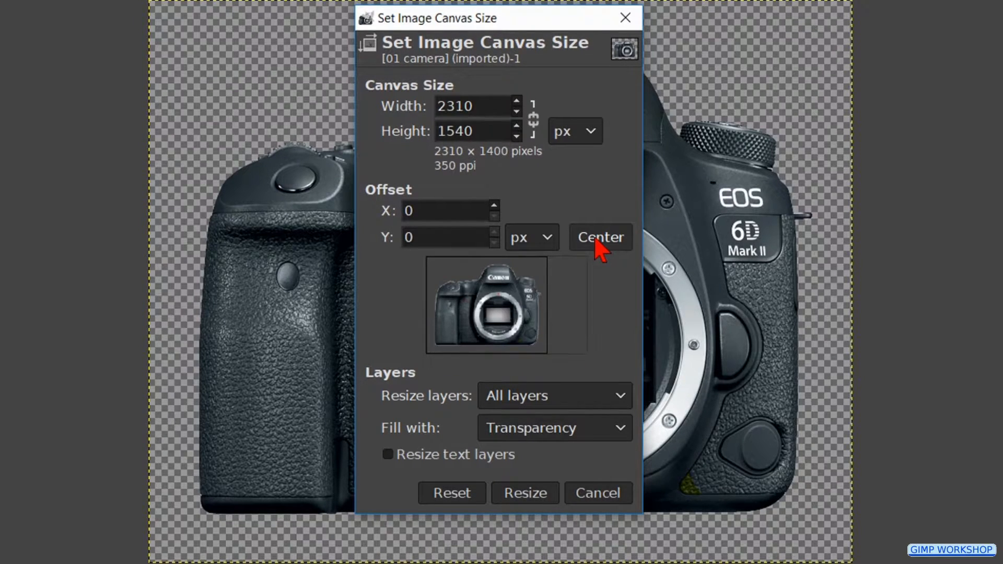
left_click(600, 237)
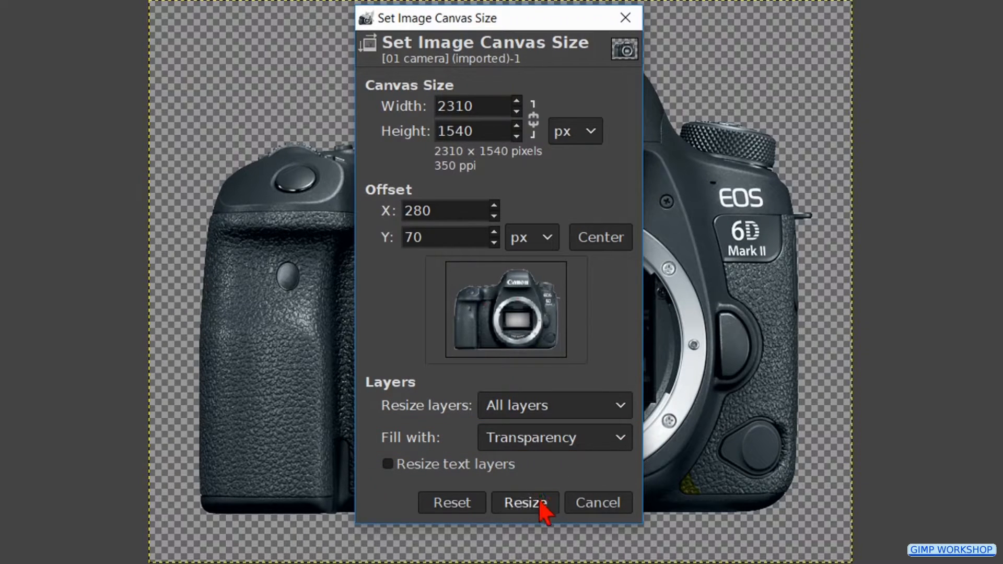
left_click(524, 502)
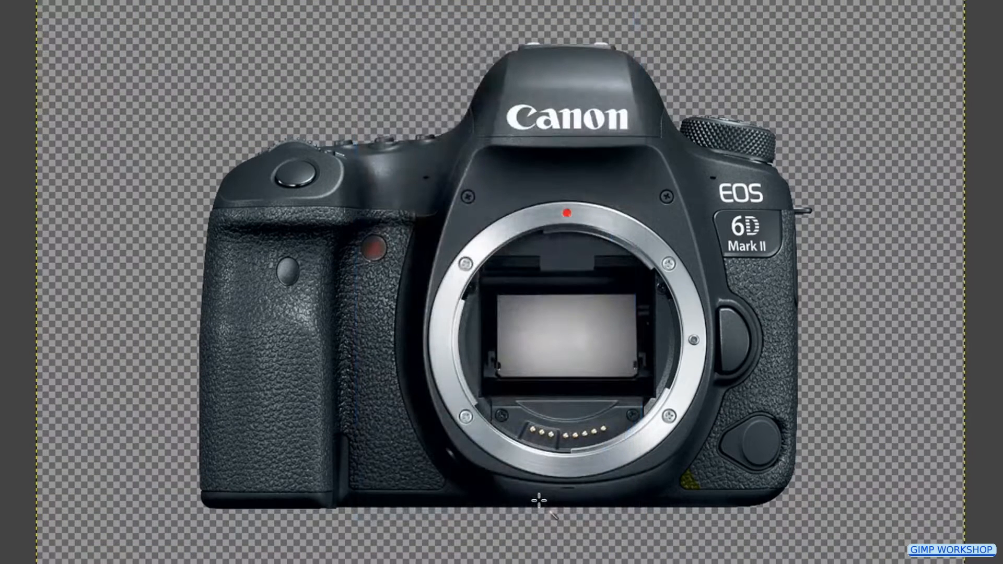
mouse_move(557, 301)
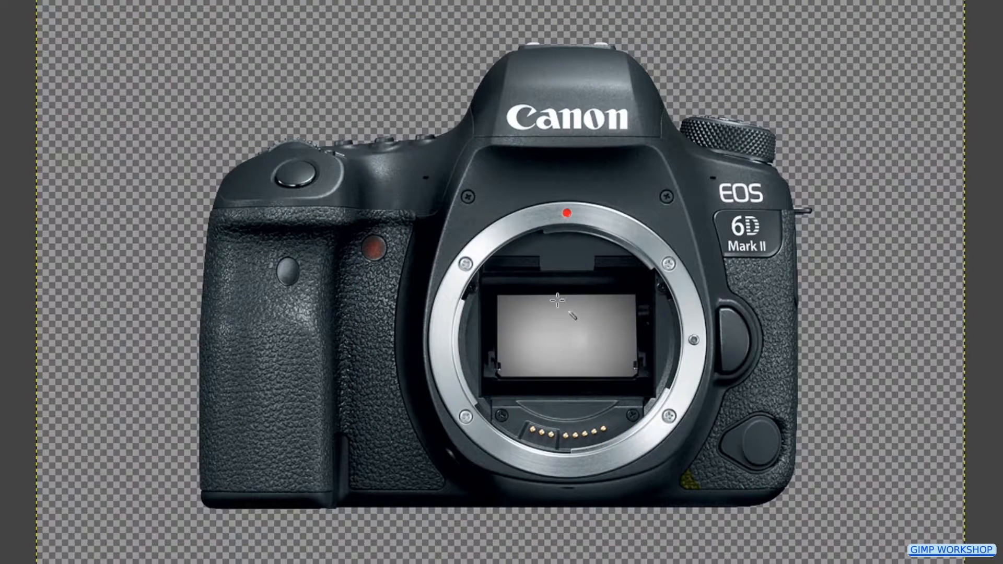
mouse_move(525, 275)
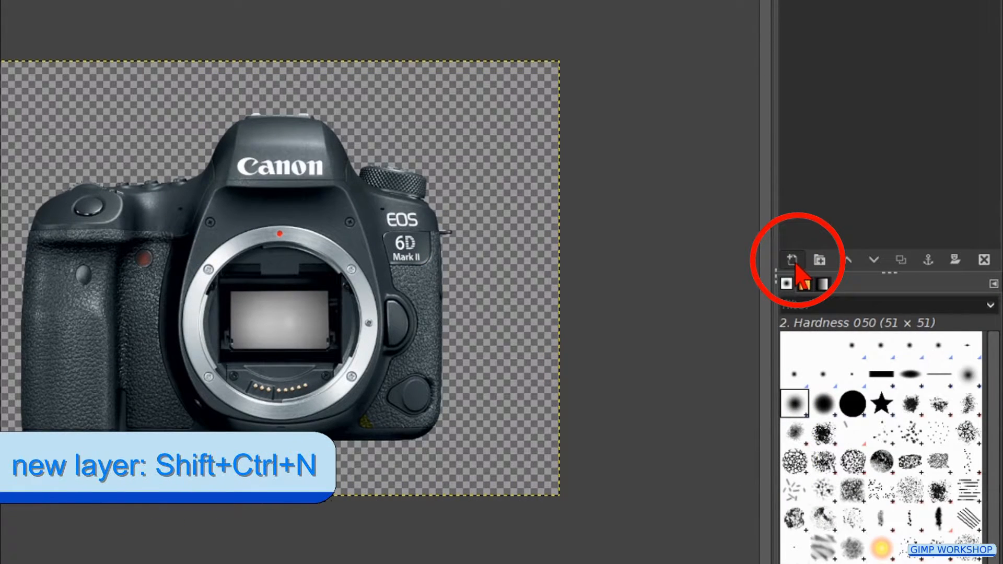
Step: Create a black foreground-filled layer named background and lower it beneath the camera layer
left_click(791, 260)
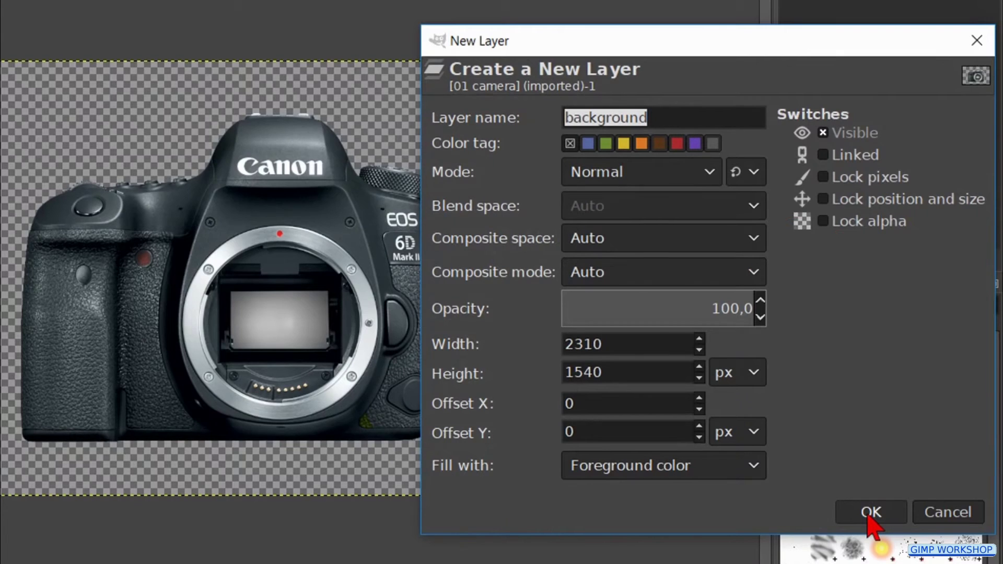
left_click(663, 117)
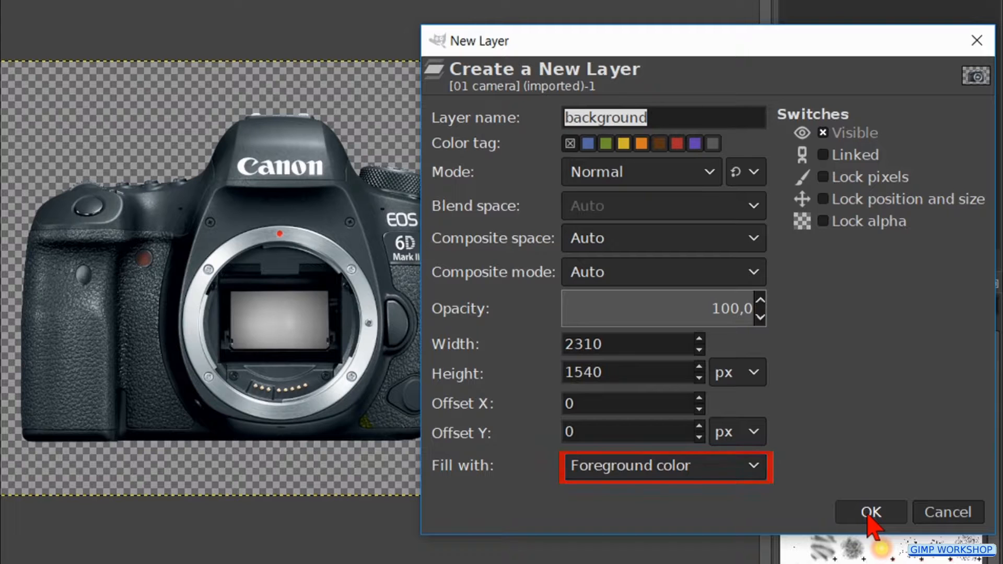
left_click(870, 512)
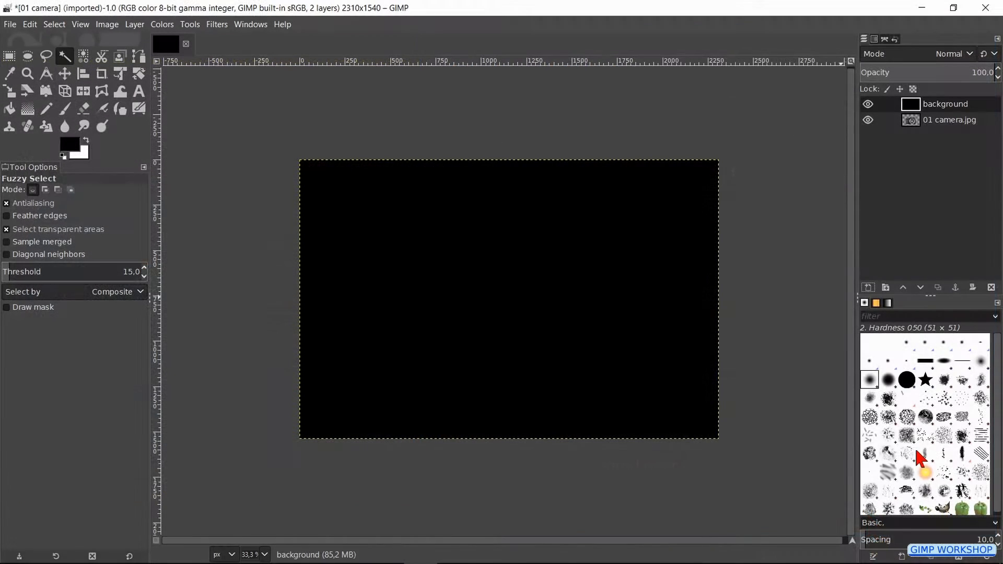
left_click(903, 286)
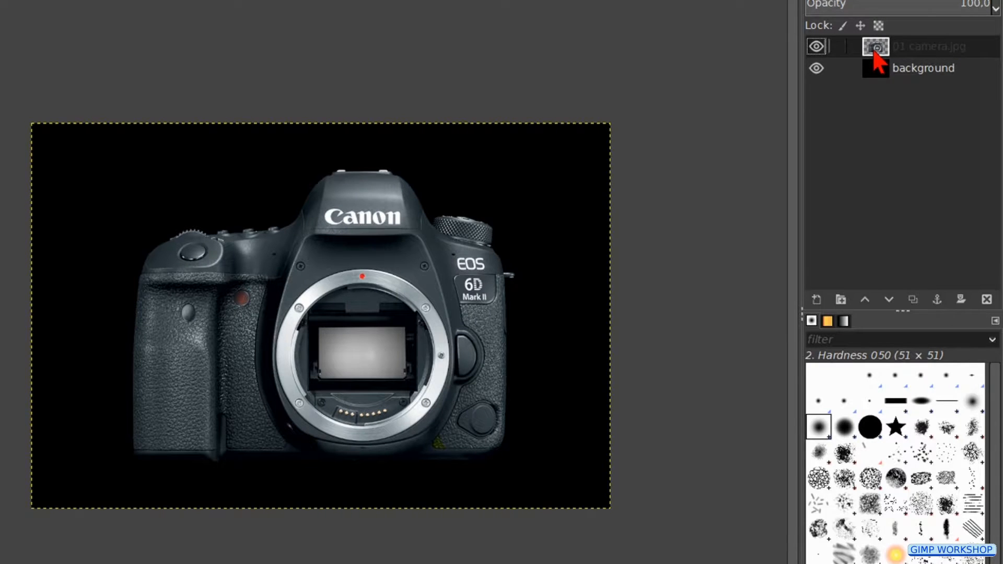
Step: Select the camera layer and start Filters > Map > Recursive Transform on it
left_click(333, 38)
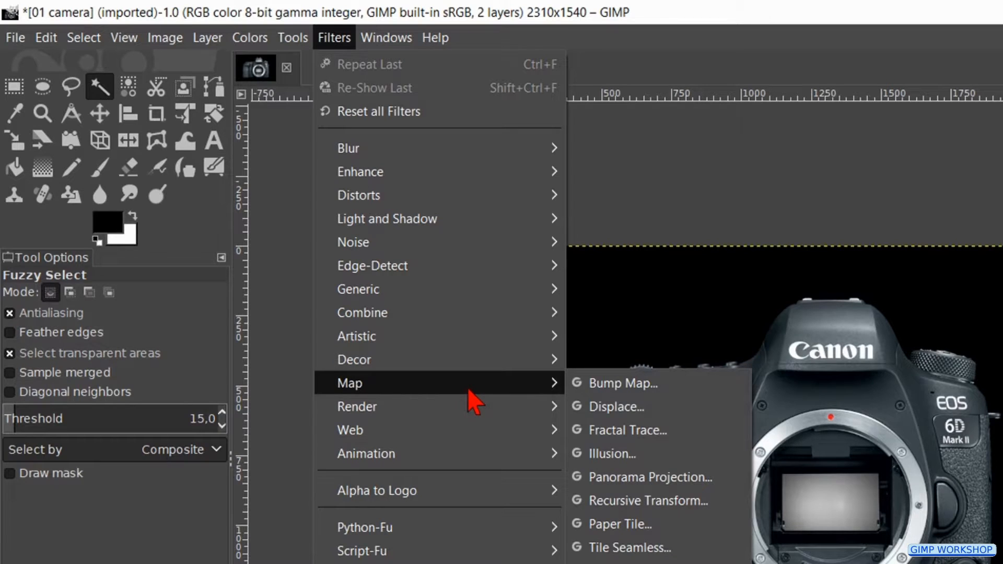
mouse_move(652, 501)
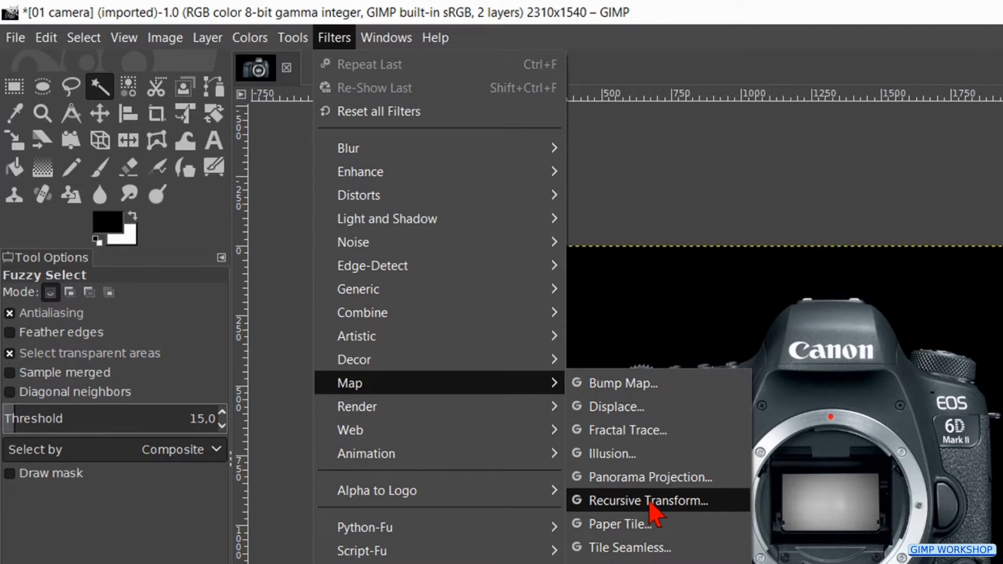
left_click(646, 501)
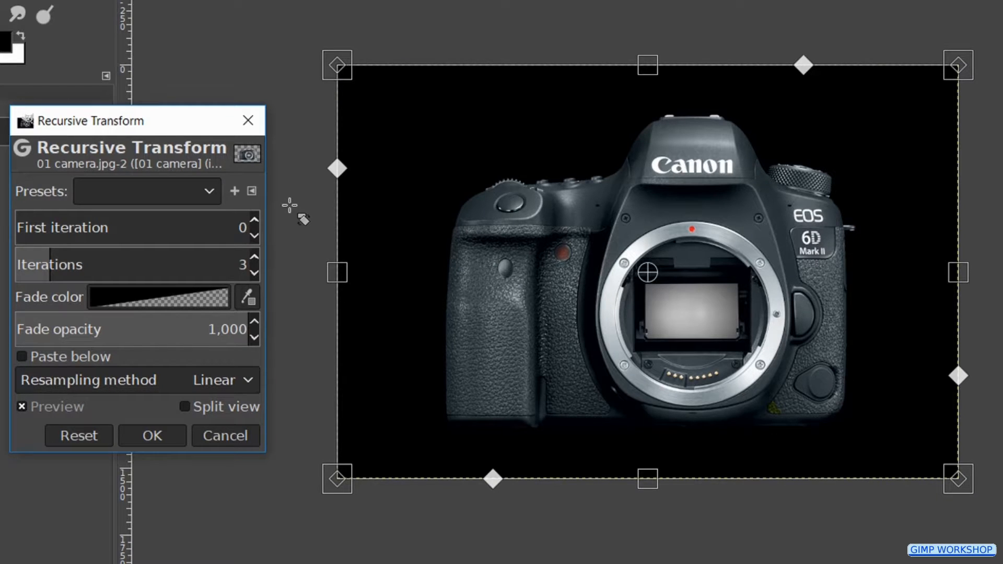
Step: Set 4 iterations, skew the transform frame and enable Paste below so copies recede behind the camera
left_click(127, 227)
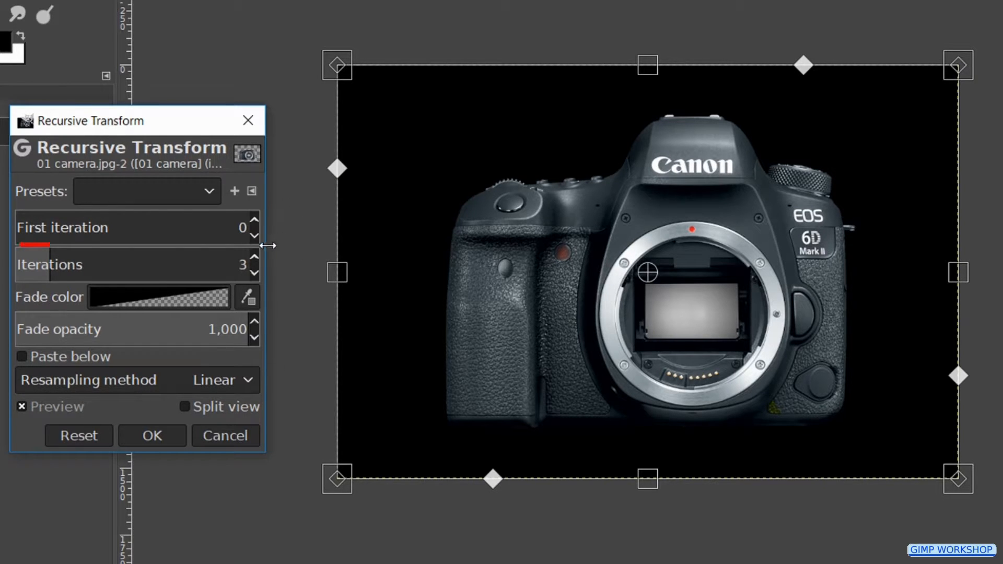
left_click(255, 260)
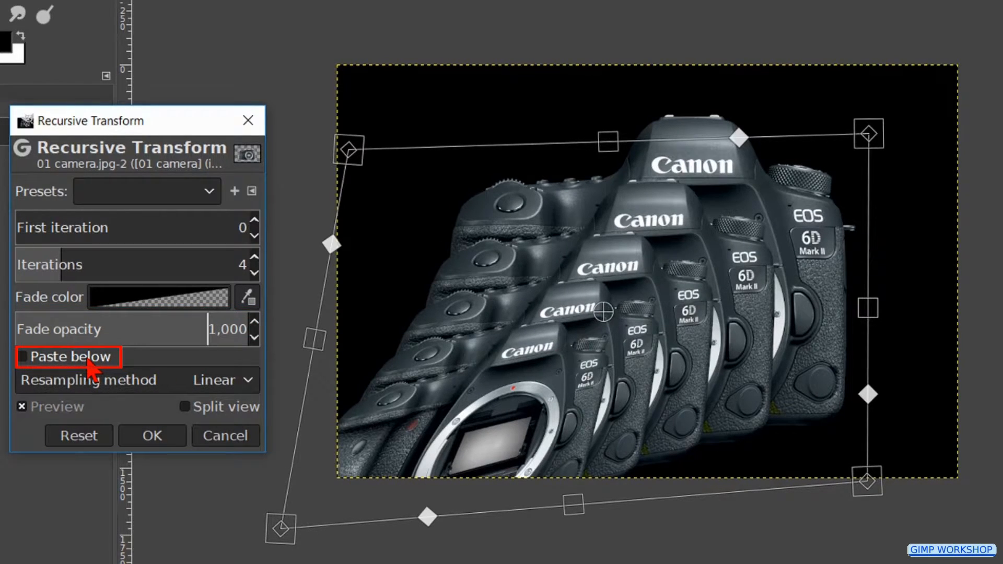
left_click(21, 357)
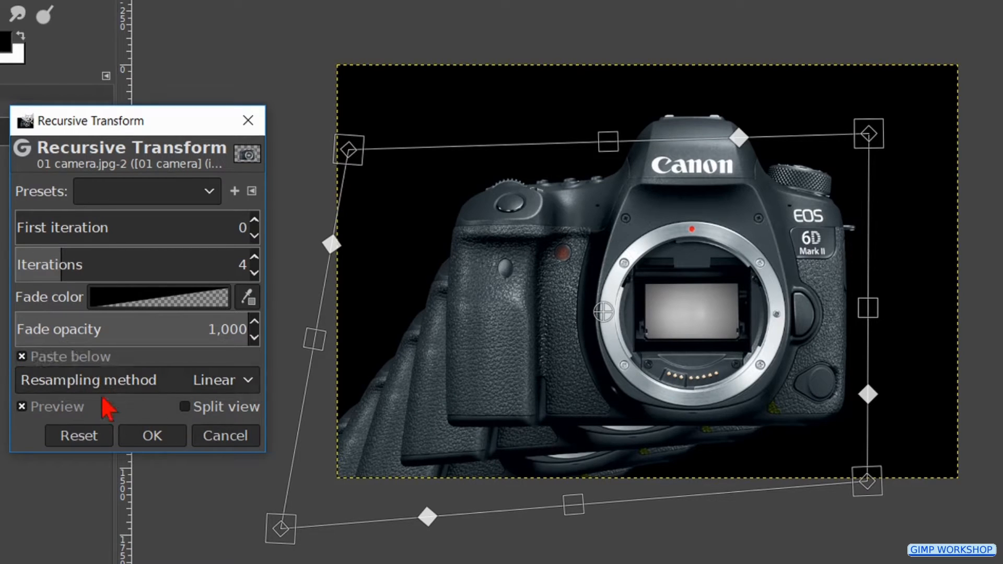
Step: Reset the filter, set 6 iterations with 0.6 fade opacity pasted below, and apply it
left_click(79, 436)
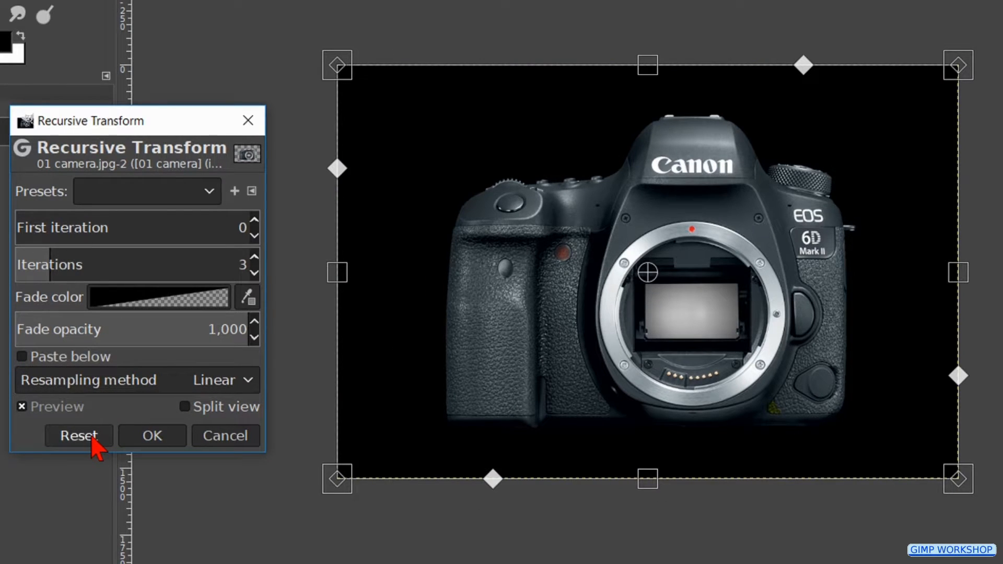
left_click(254, 259)
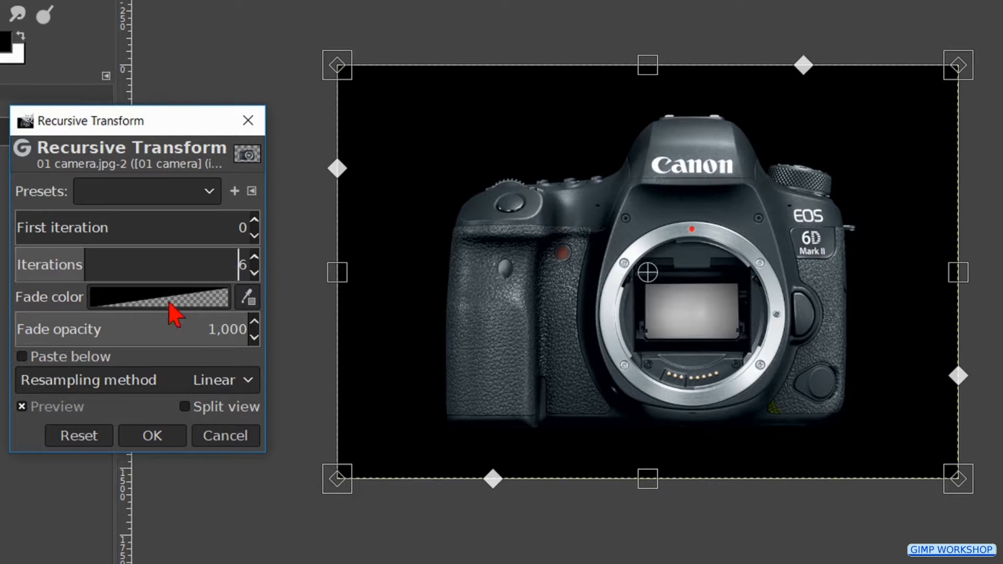
left_click(21, 357)
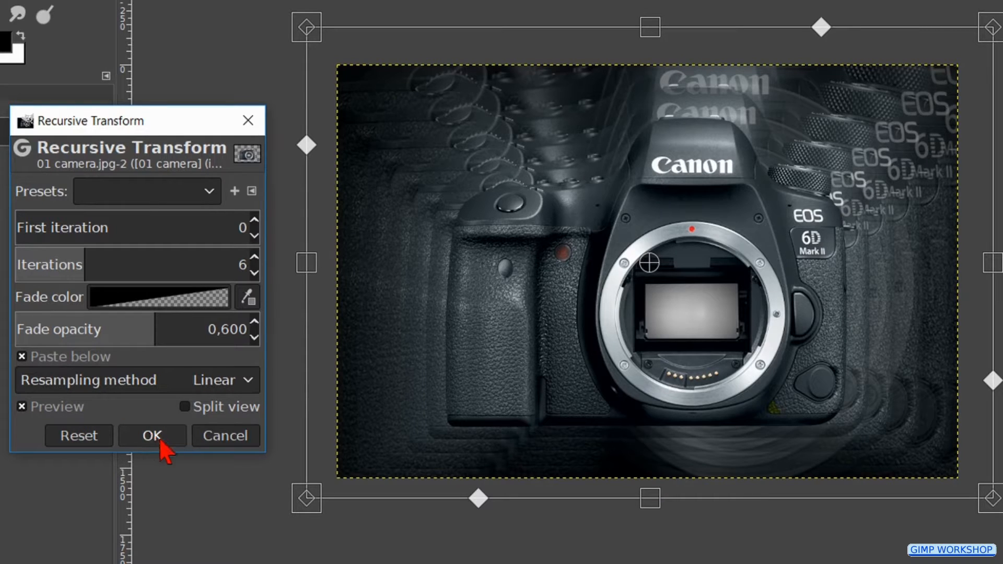
left_click(151, 436)
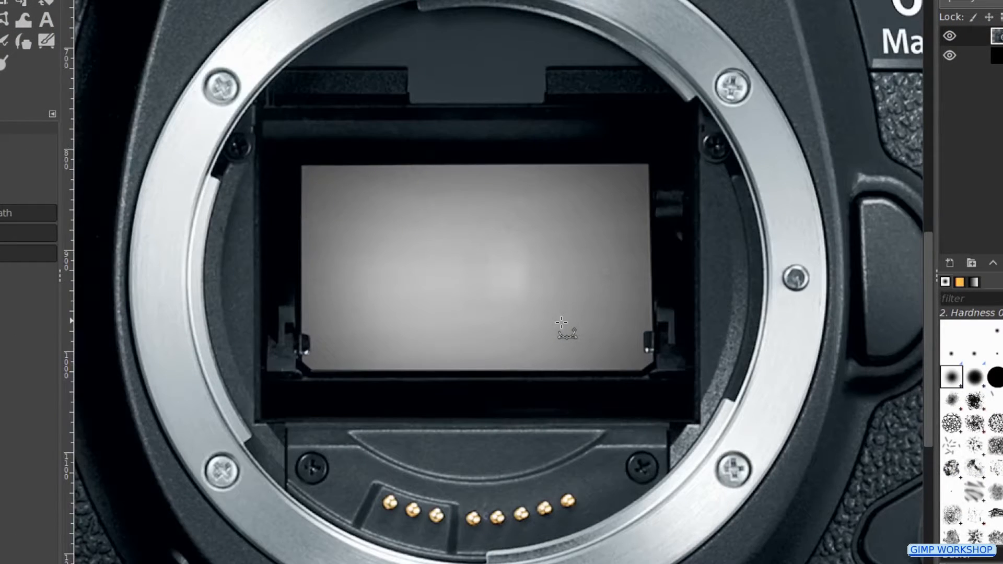
mouse_move(211, 182)
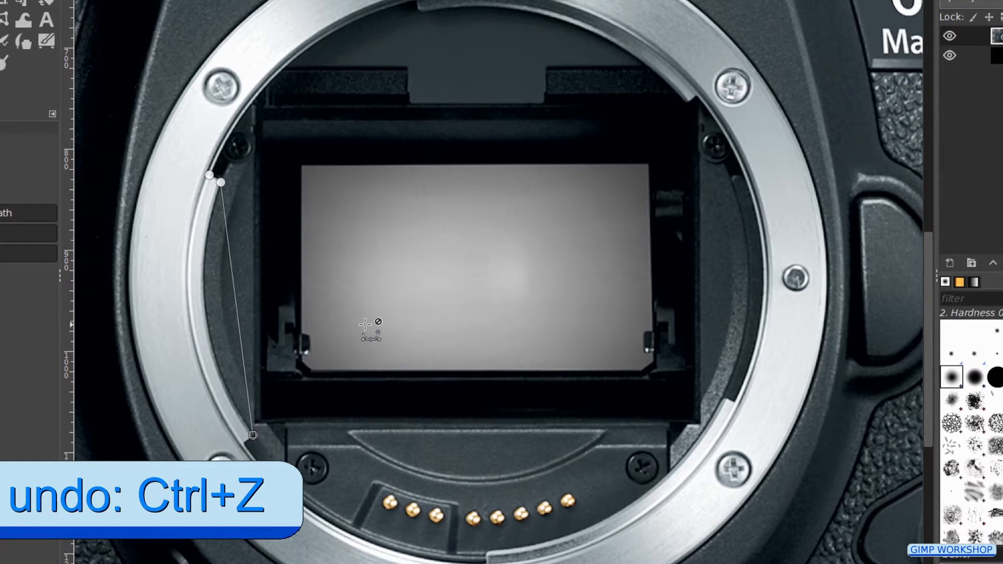
Step: Place Paths-tool anchor points along the inner edge of the bayonet mount, undoing a misplaced point
key("ctrl+z")
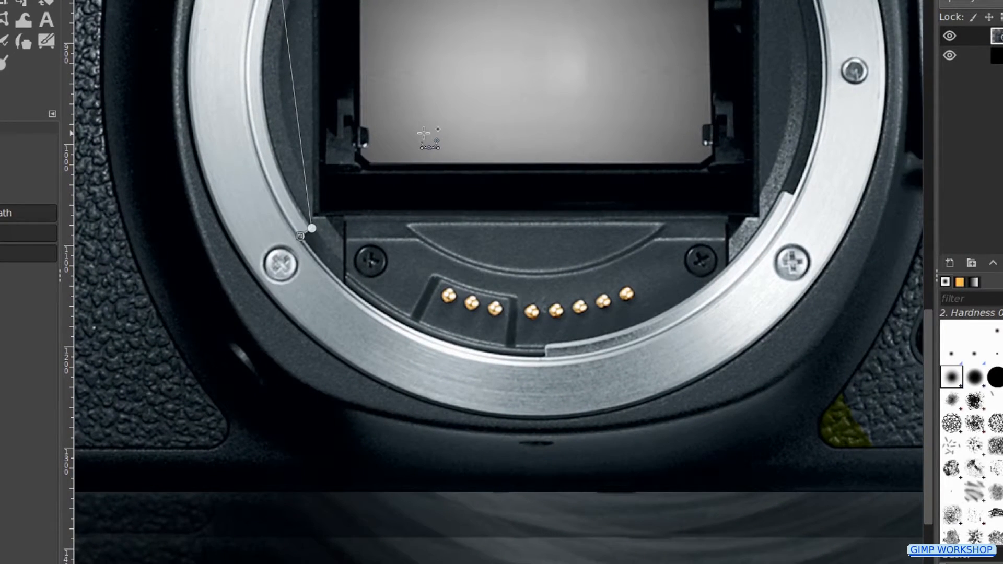
mouse_move(547, 361)
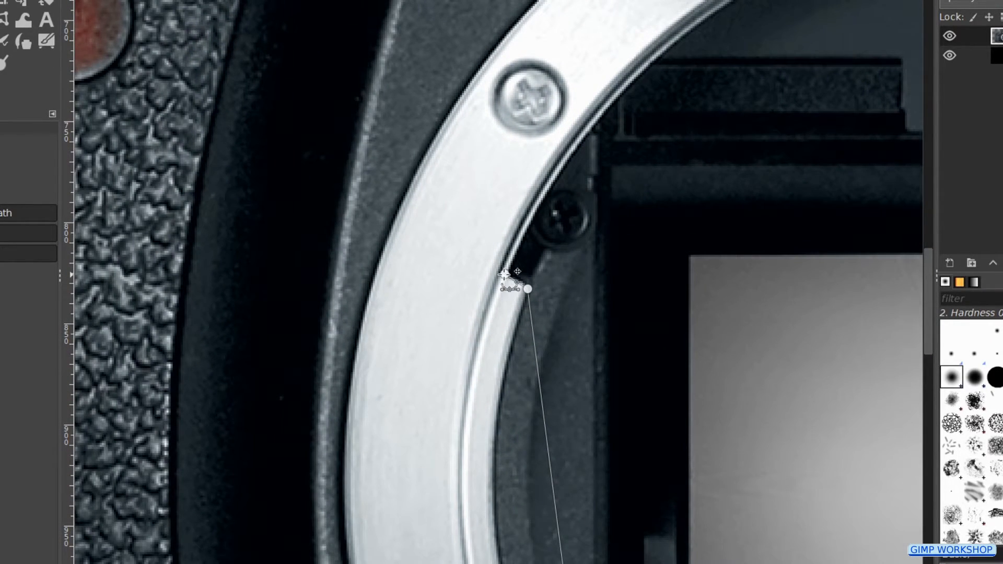
key("ctrl")
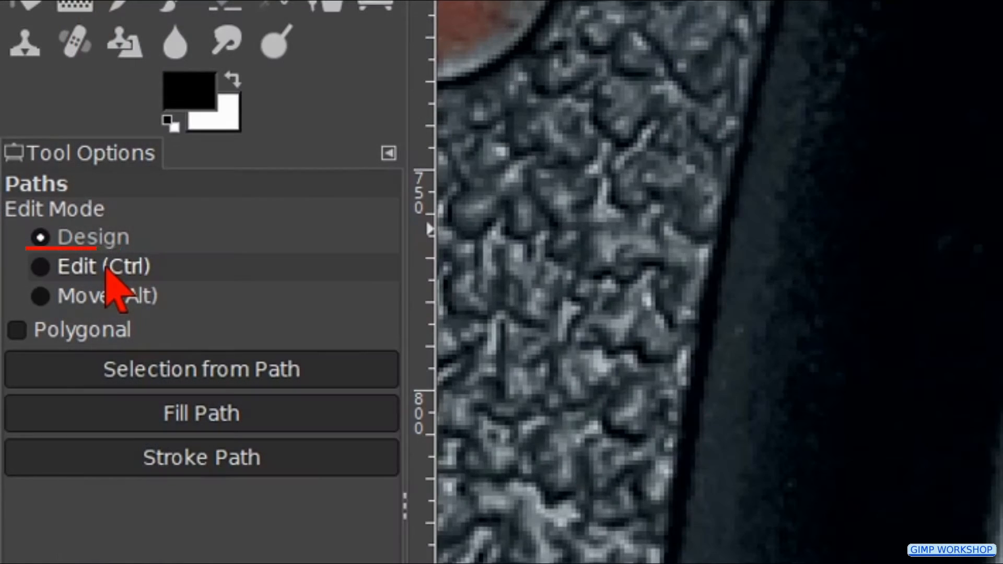
Step: In Edit mode, bend the path segments to follow the round inner edge all the way around the mount
left_click(40, 266)
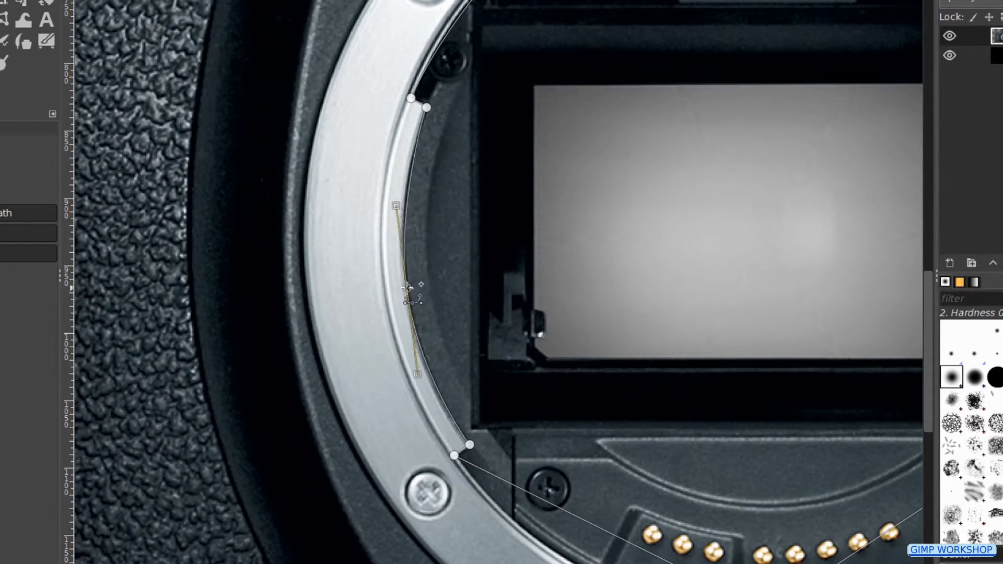
scroll("down", 3)
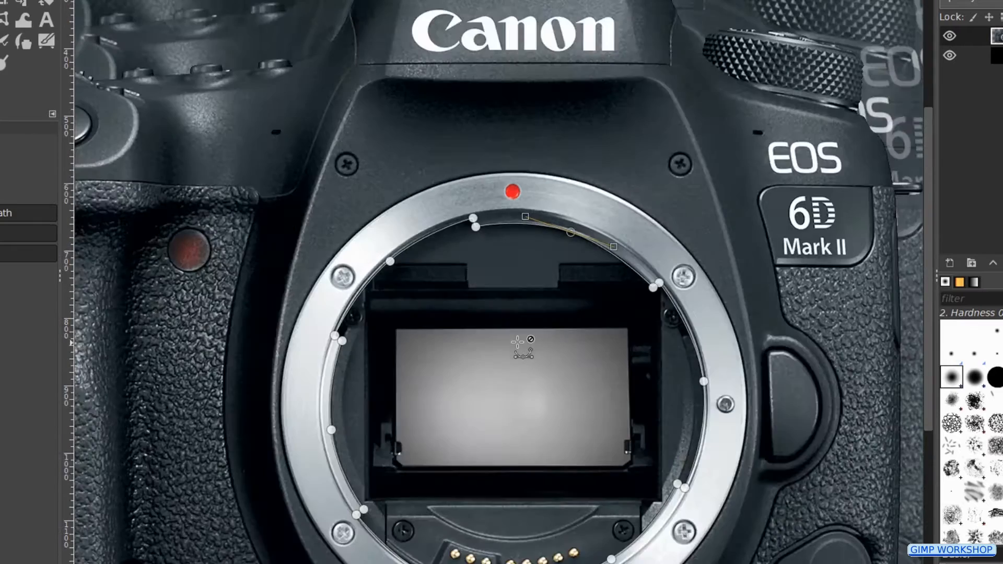
scroll("down", 3)
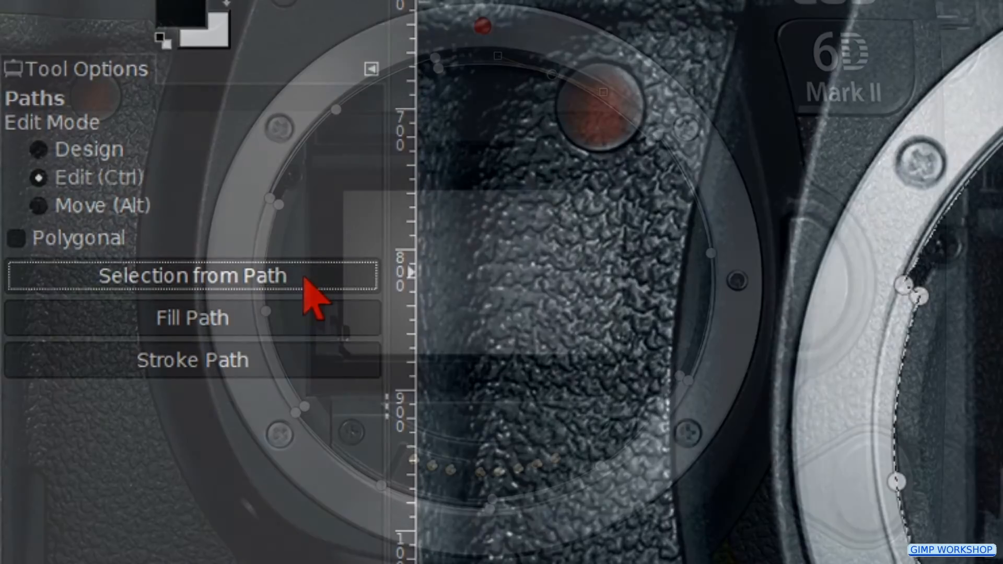
Step: Convert the closed mount-ring path into an active selection around the lens opening
left_click(56, 46)
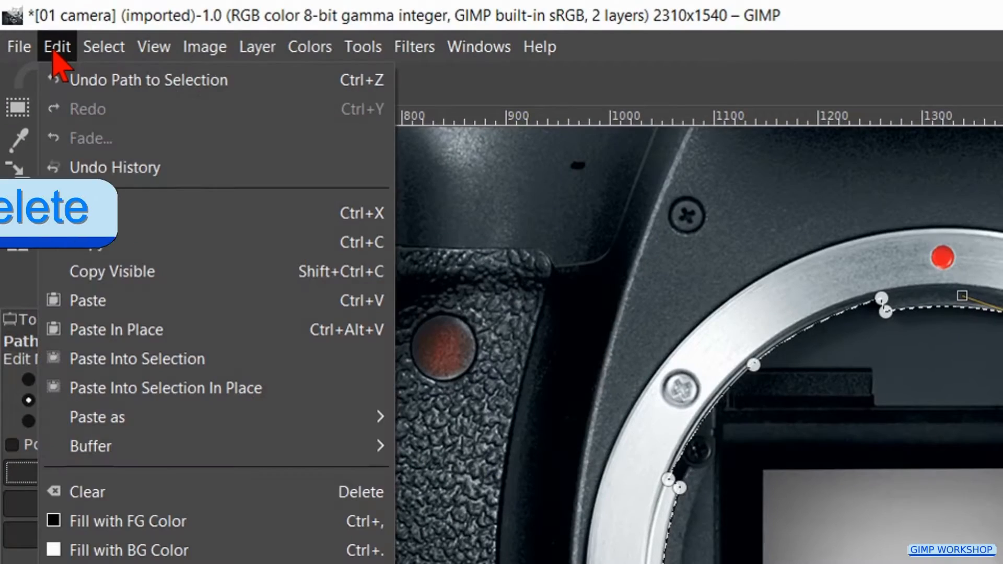
mouse_move(87, 492)
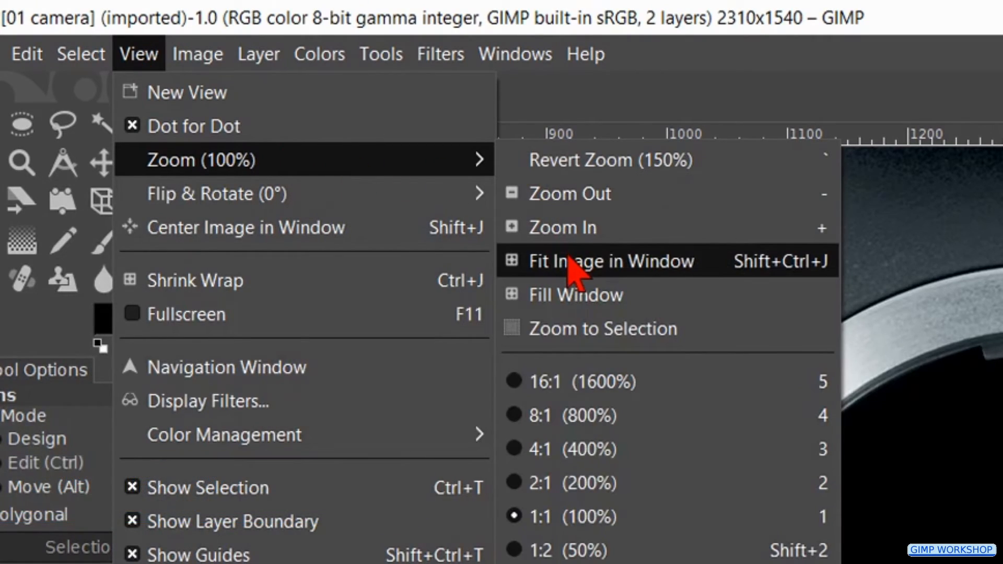
Step: Fit the image to the window and open '02 eye.jpg' as a new layer
left_click(609, 260)
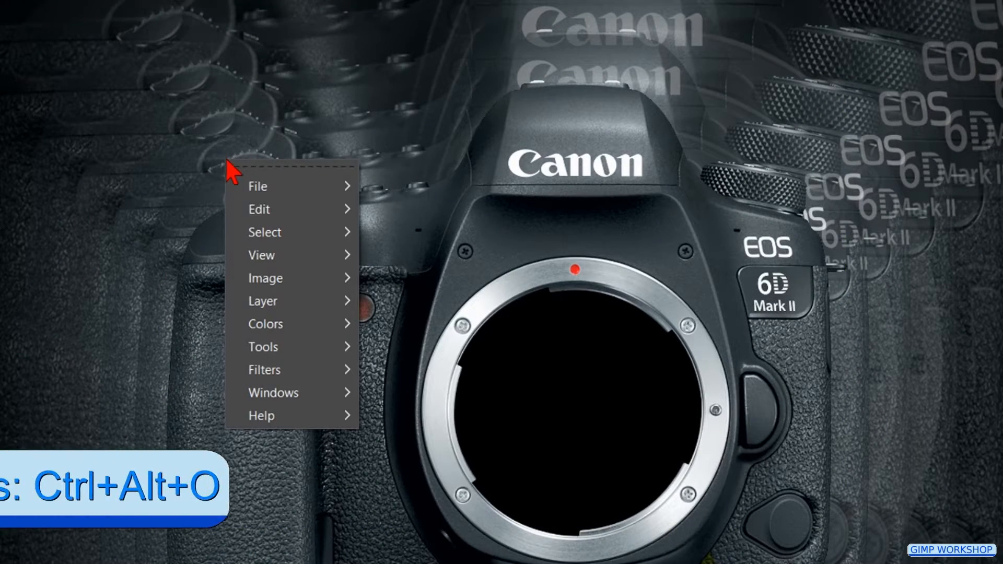
left_click(258, 186)
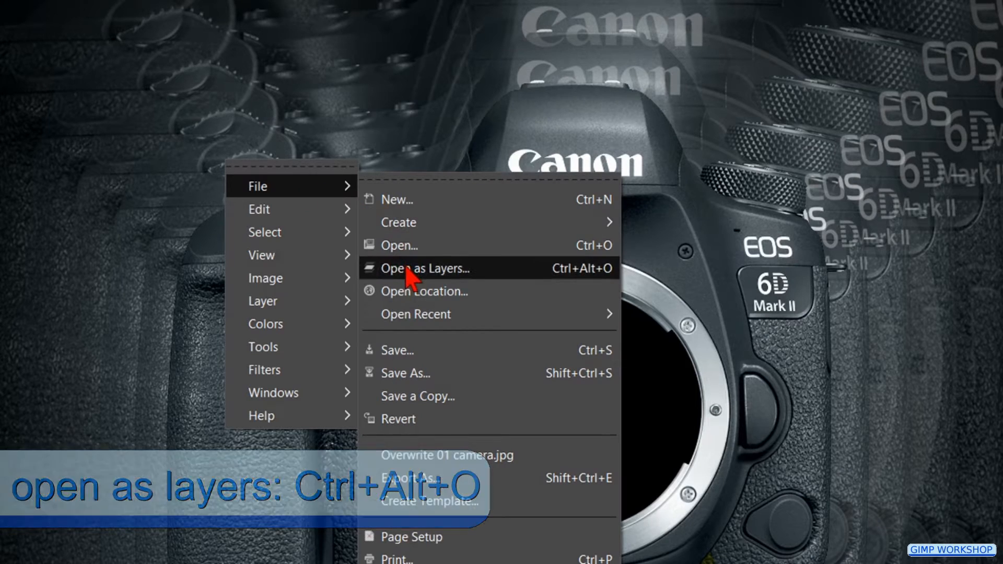
left_click(425, 269)
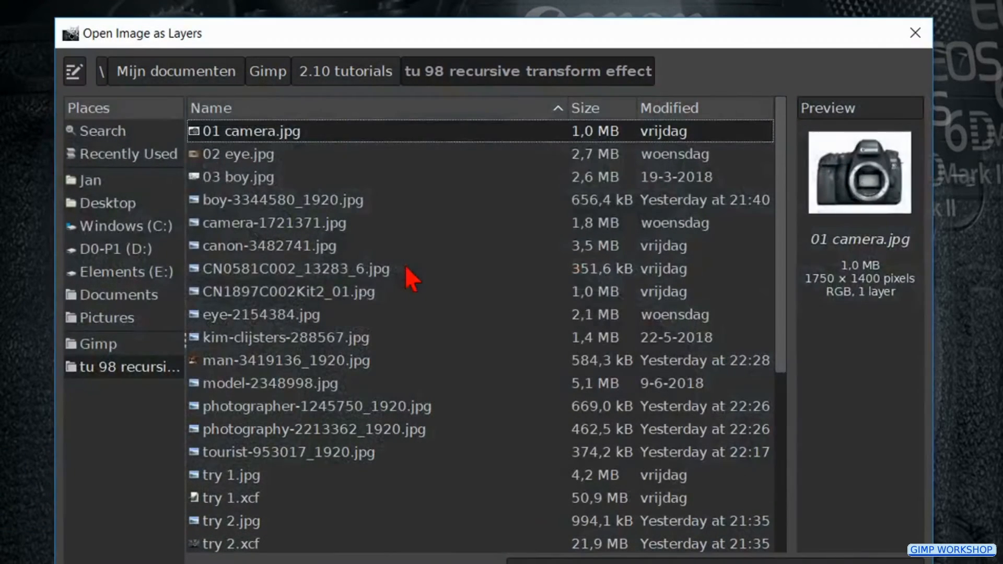
left_click(238, 155)
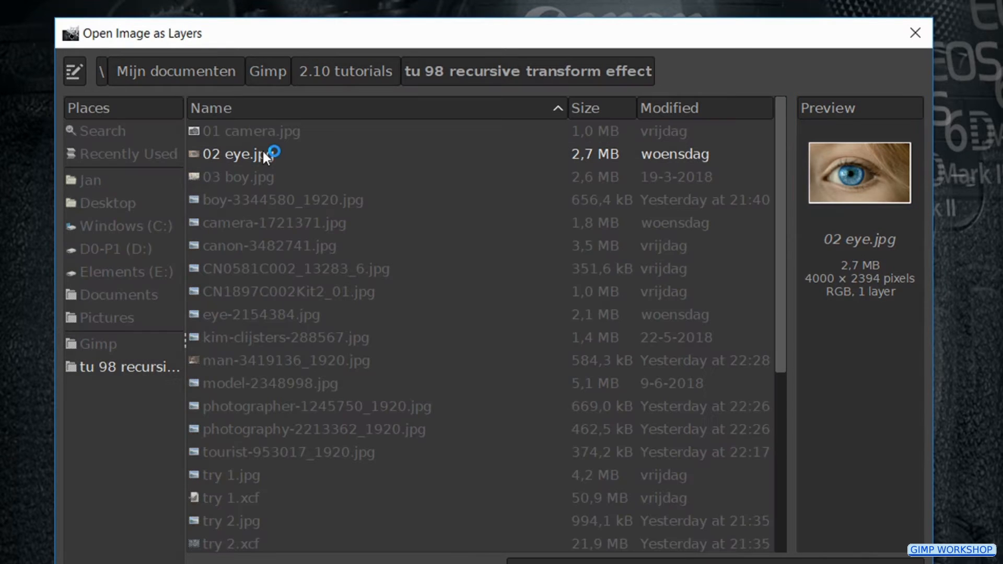
double_click(238, 153)
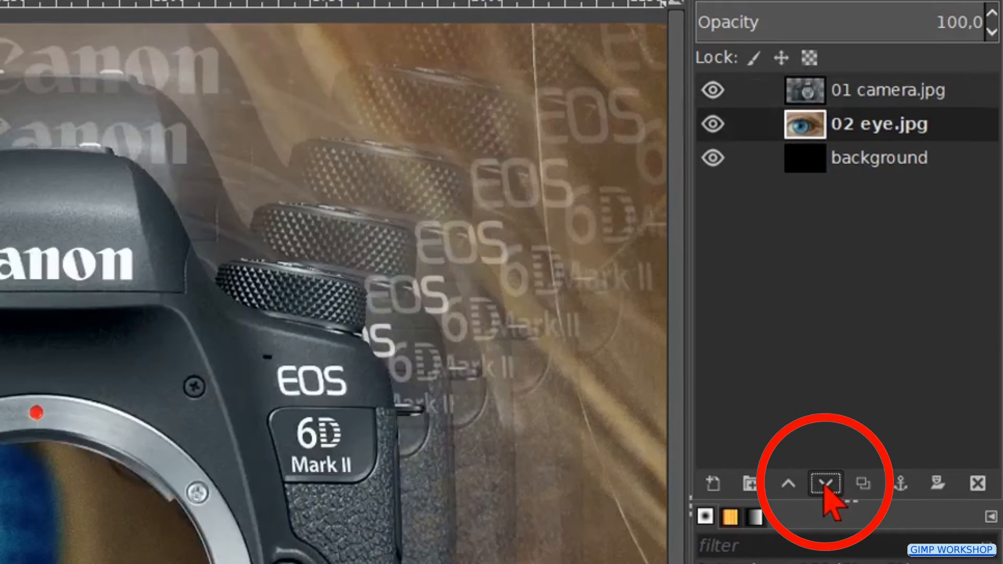
Step: Lower the eye layer beneath the camera and scale it to 966 × 578 px keeping aspect
left_click(826, 482)
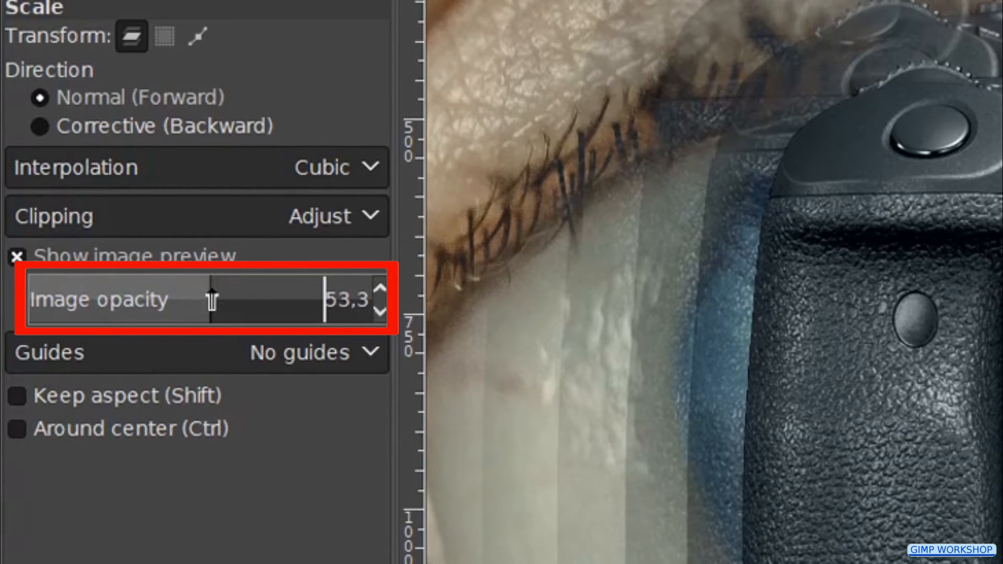
mouse_move(106, 403)
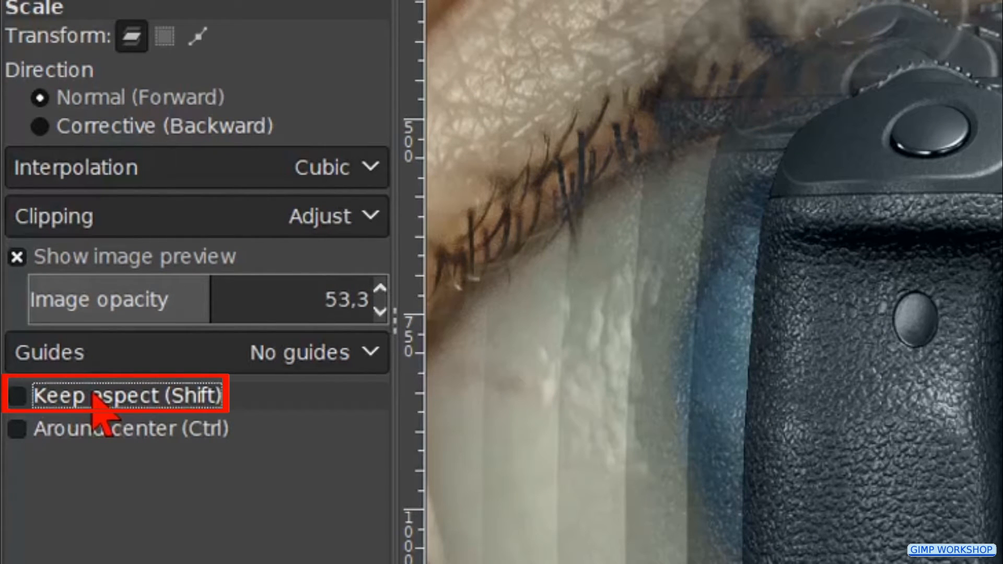
left_click(18, 396)
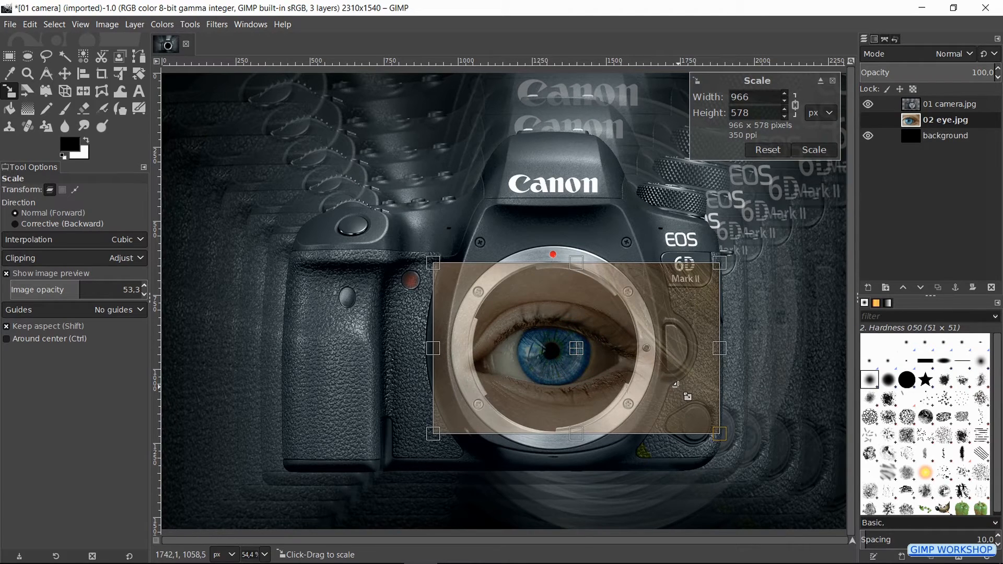
left_click(813, 149)
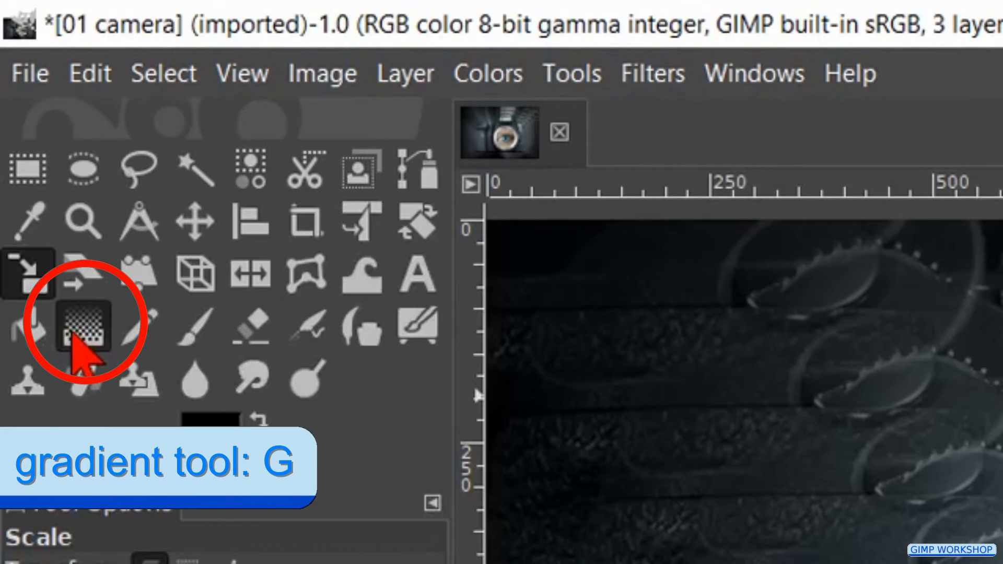
Step: Draw a radial FG-to-Transparent gradient from the eye centre outward and tune its midpoint
left_click(81, 326)
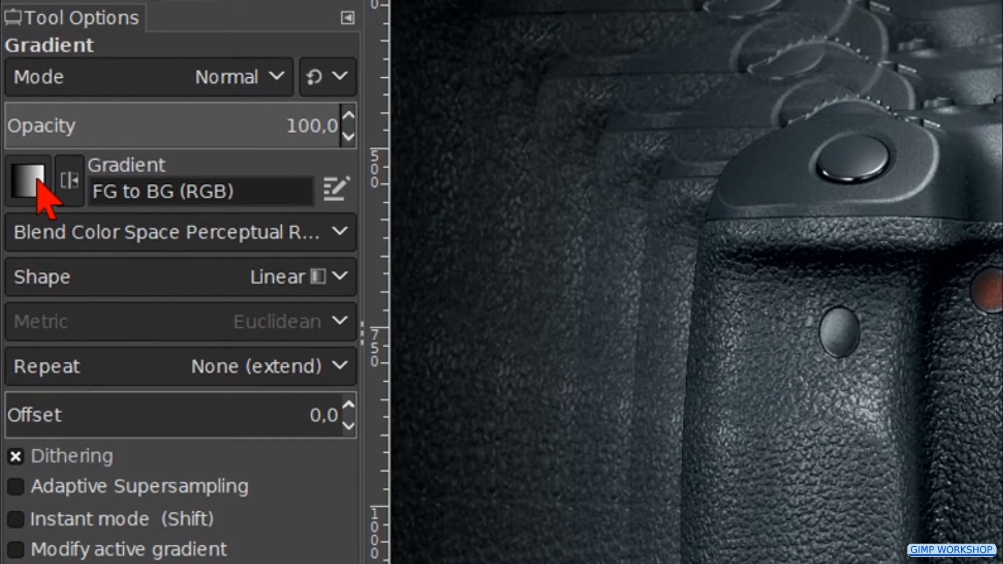
left_click(27, 179)
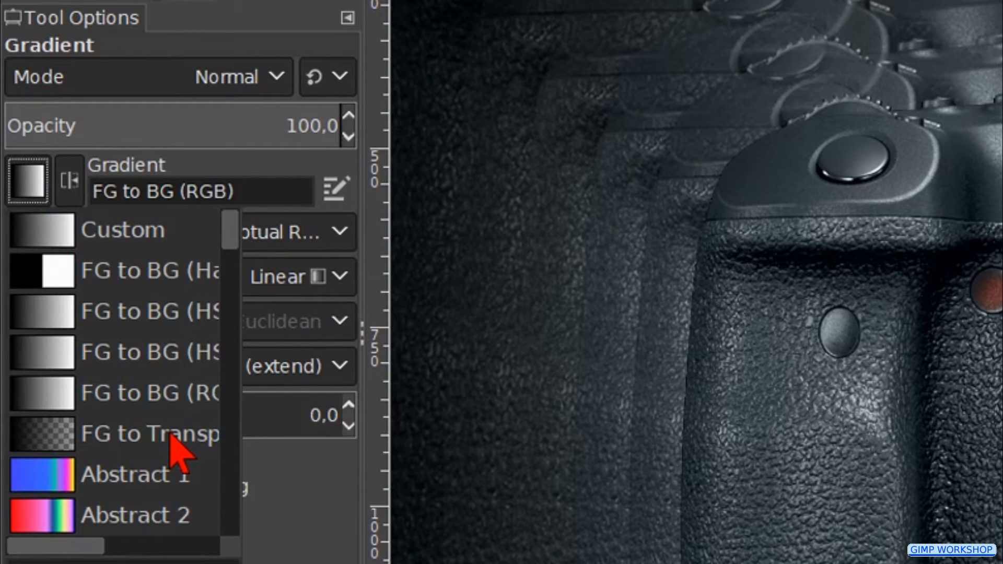
left_click(150, 435)
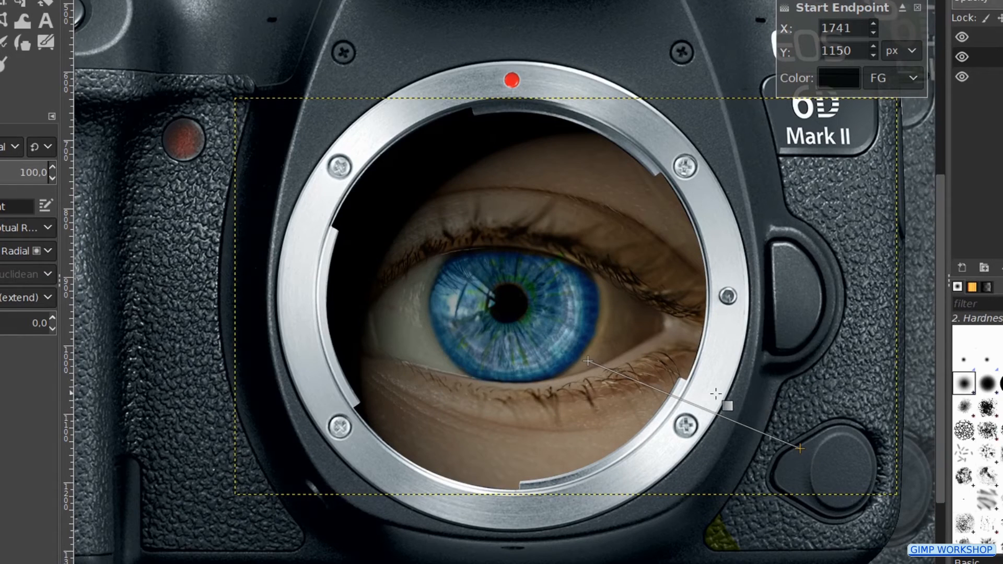
left_click(714, 422)
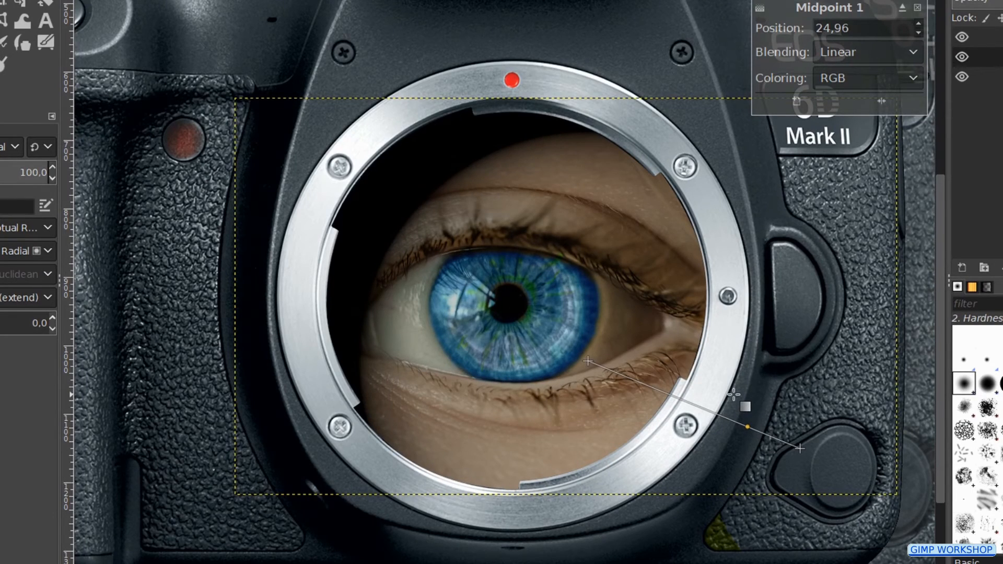
left_click(919, 7)
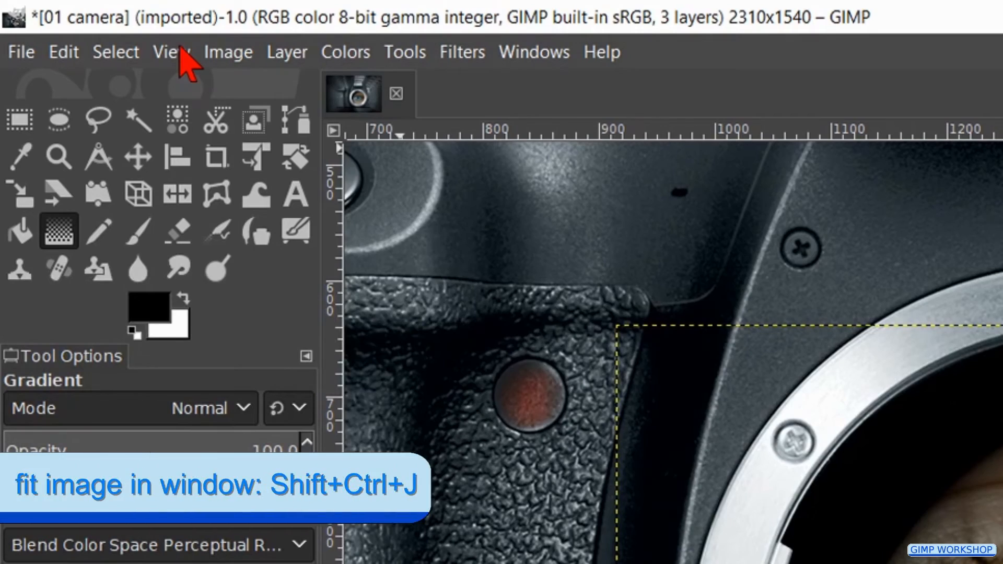
Step: Fit the image to the window and hide the black background layer, leaving transparency
left_click(170, 53)
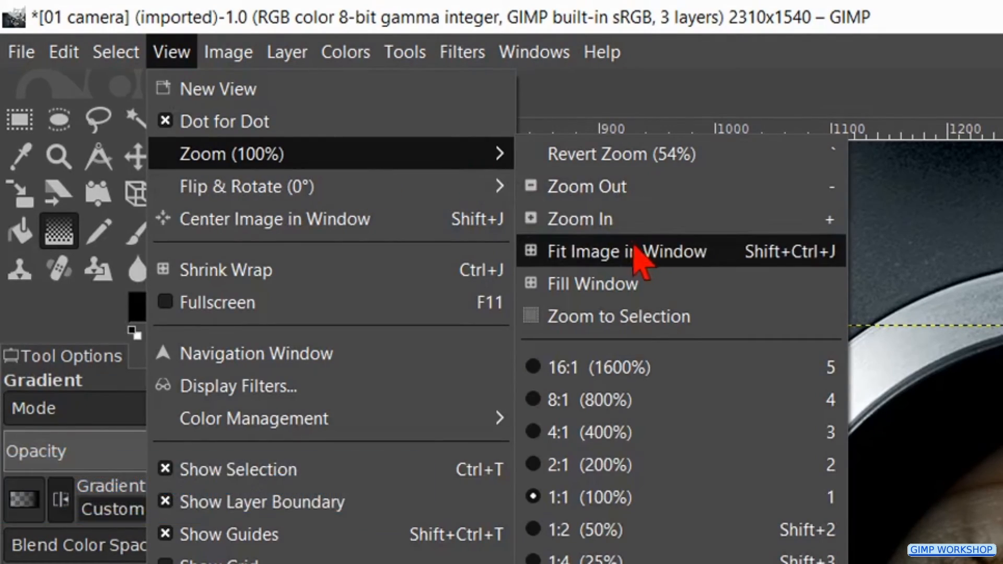
left_click(626, 251)
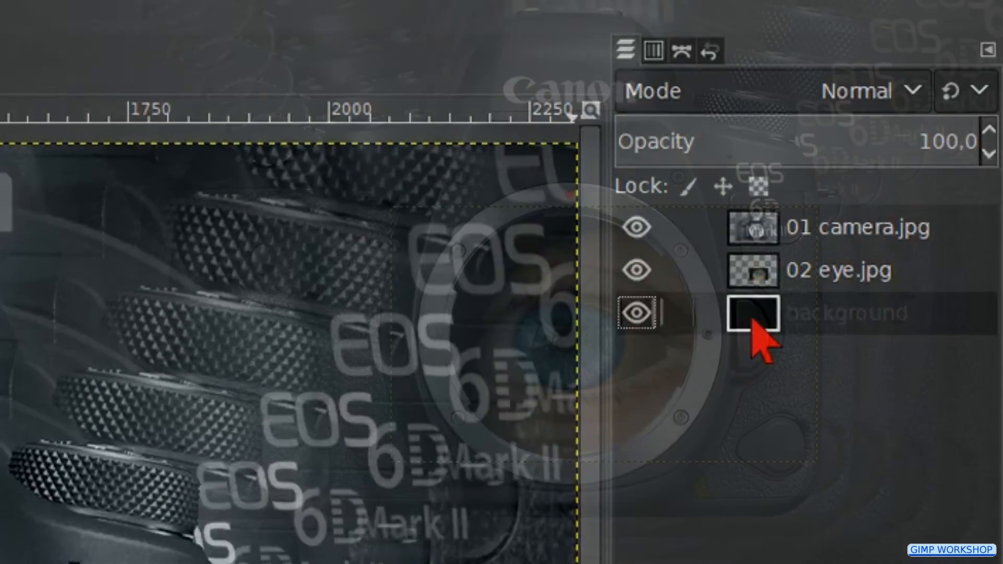
left_click(640, 270)
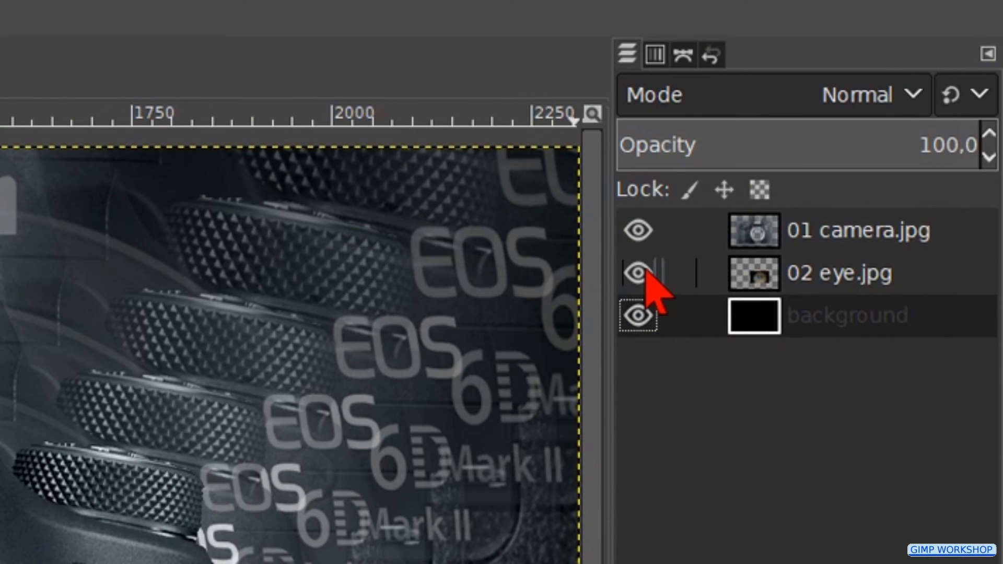
left_click(638, 314)
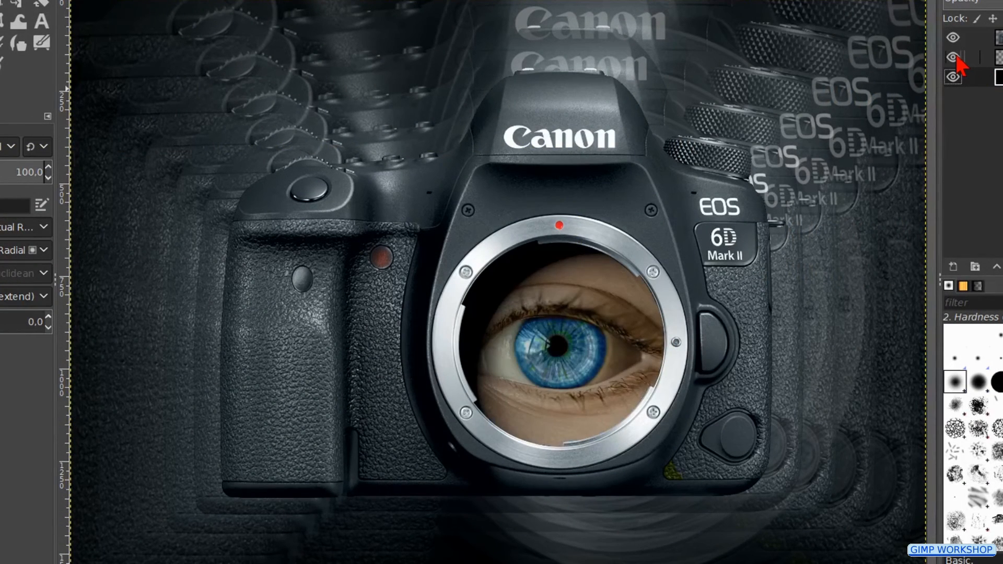
left_click(953, 56)
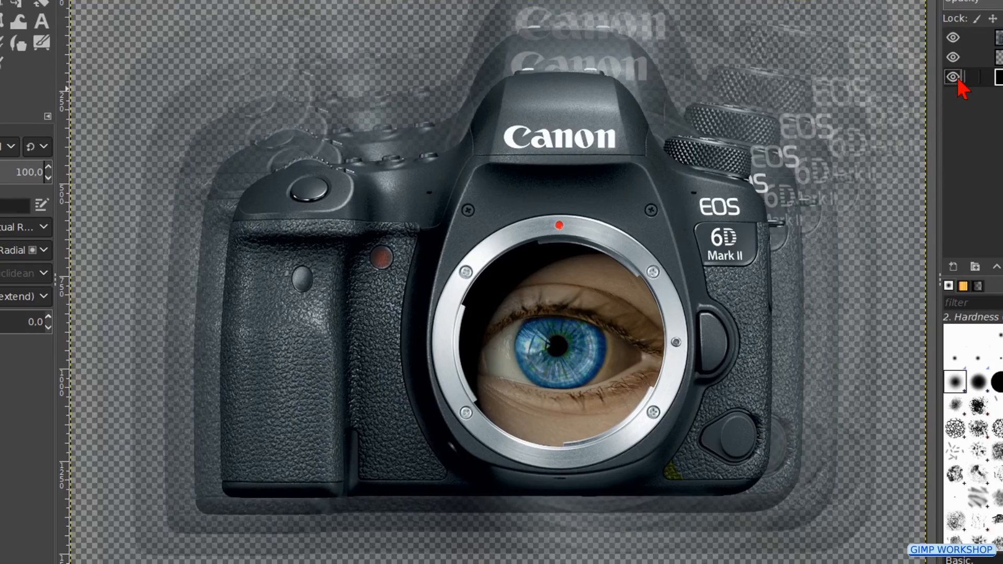